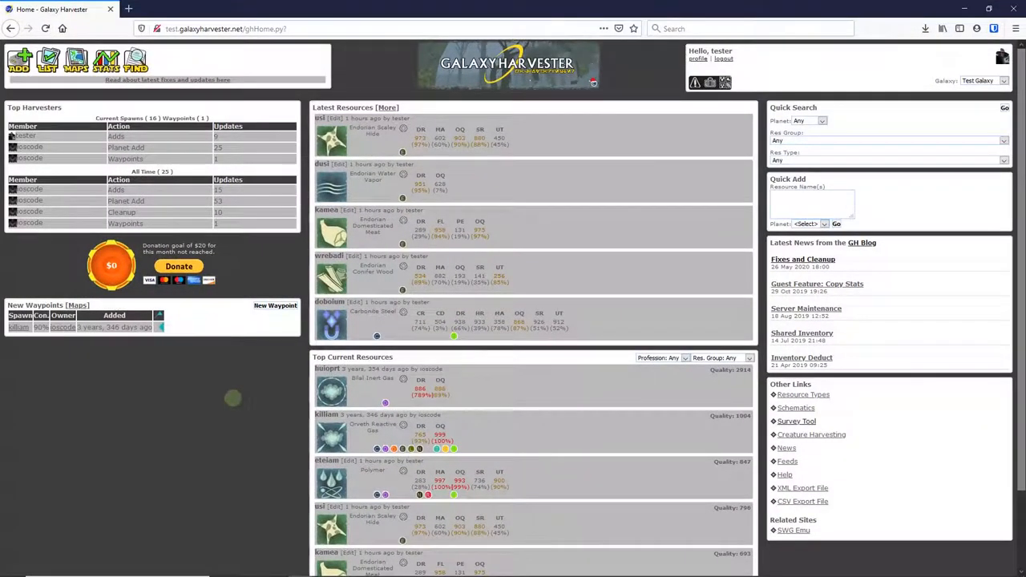
{"action": "mouse_move", "coordinate": [234, 404]}
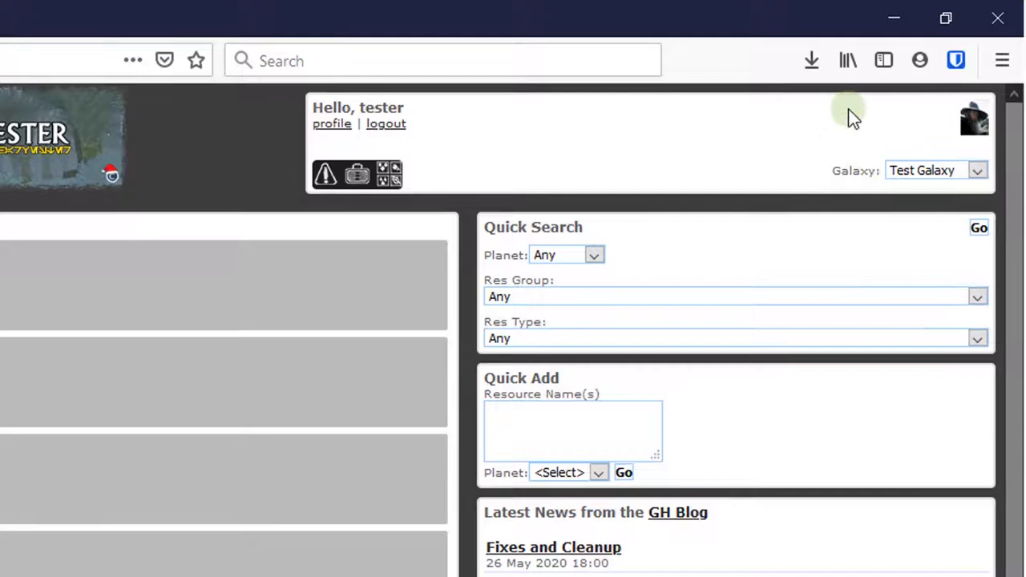
{"action": "mouse_move", "coordinate": [869, 224]}
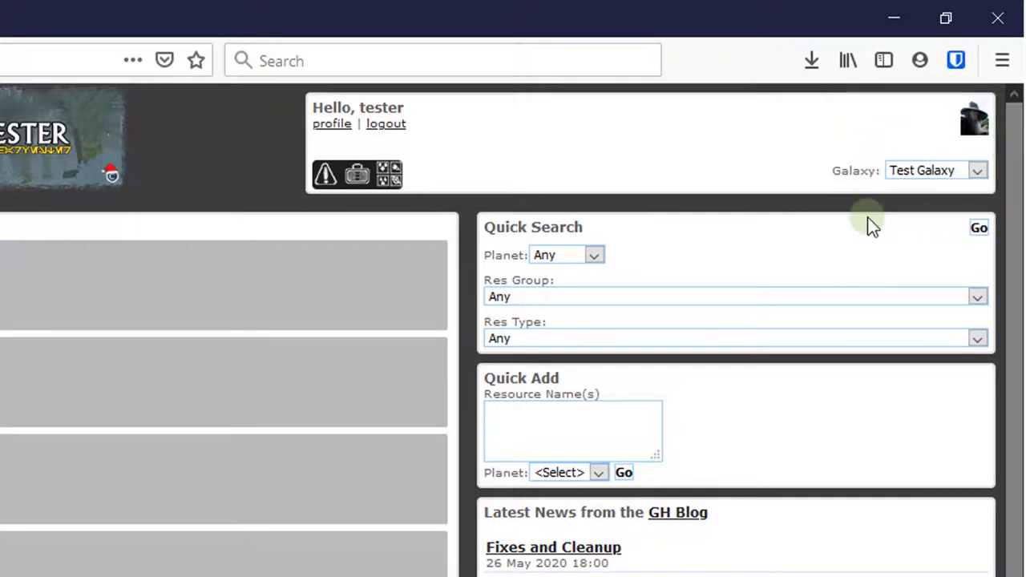
{"action": "mouse_move", "coordinate": [757, 212]}
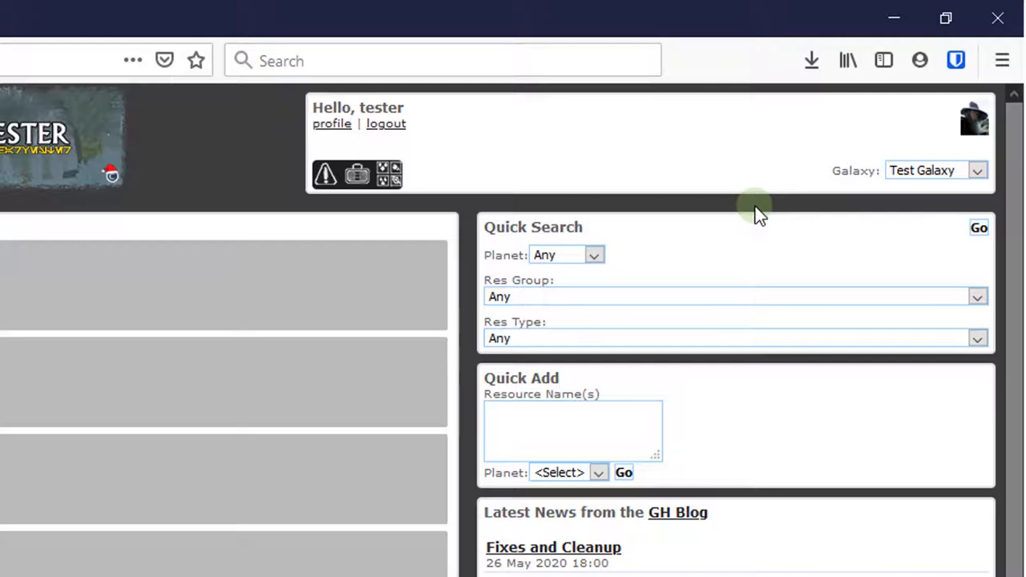
{"action": "mouse_move", "coordinate": [750, 169]}
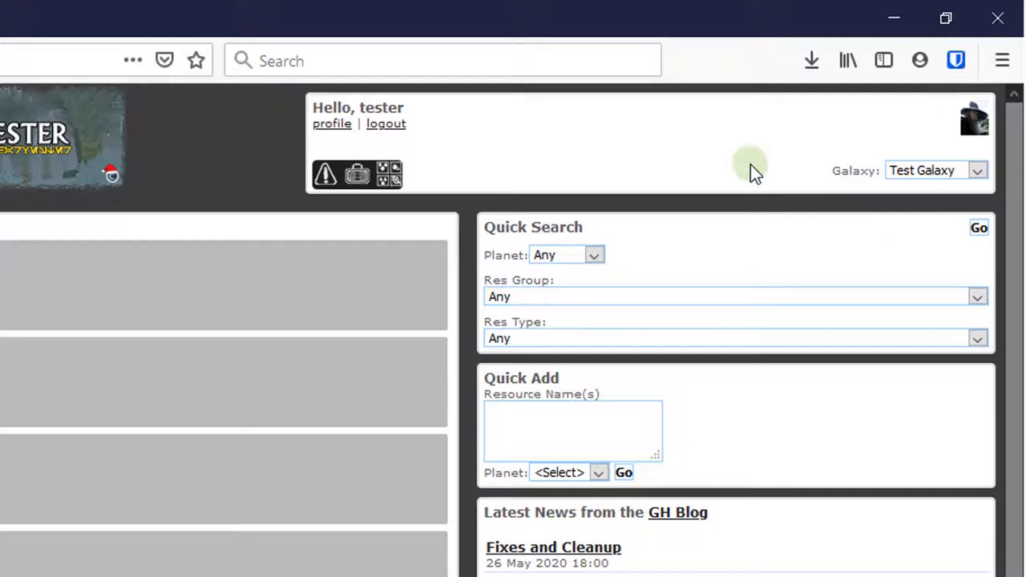
{"action": "mouse_move", "coordinate": [766, 216]}
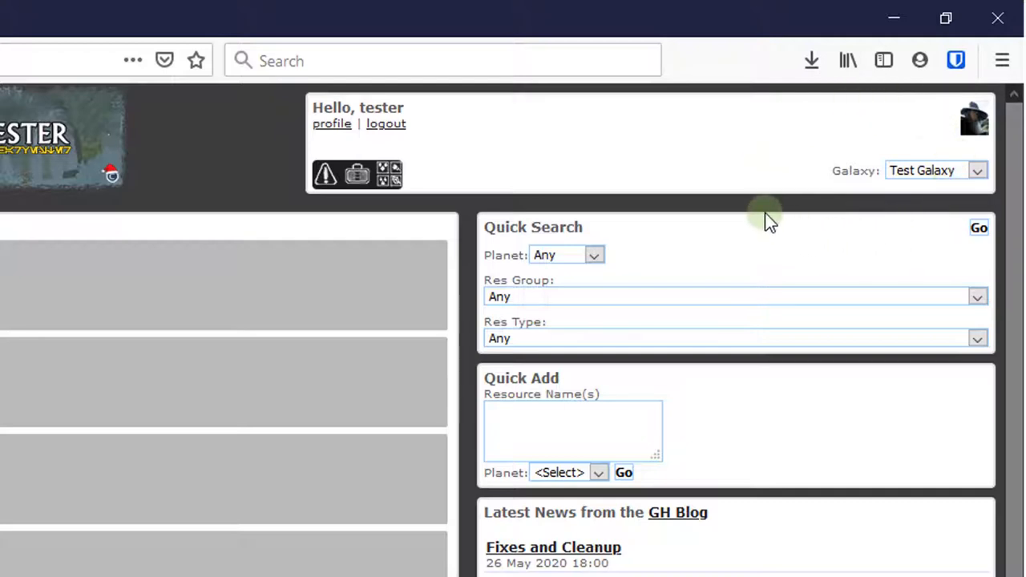
{"action": "mouse_move", "coordinate": [981, 195]}
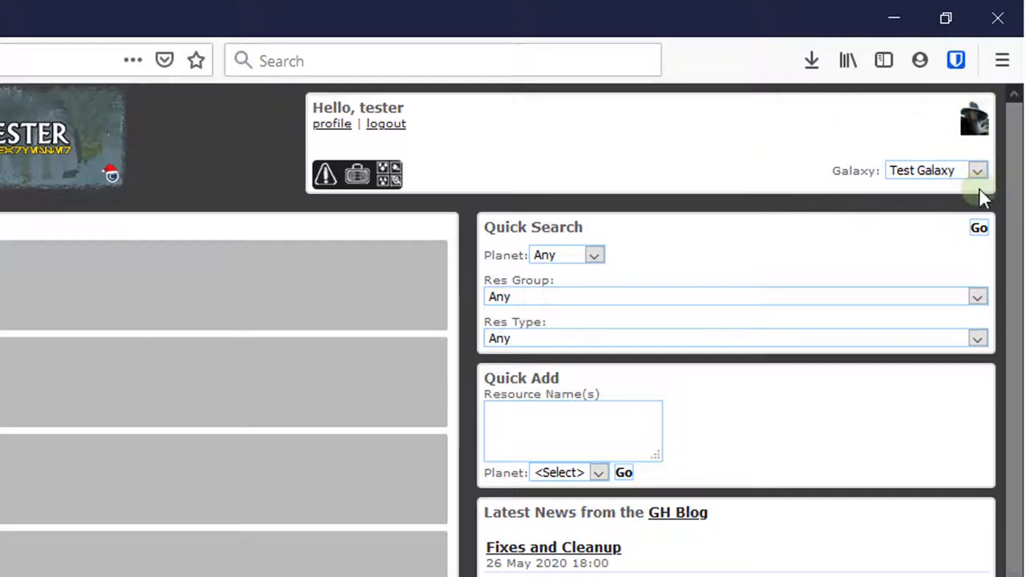
{"action": "mouse_move", "coordinate": [821, 281]}
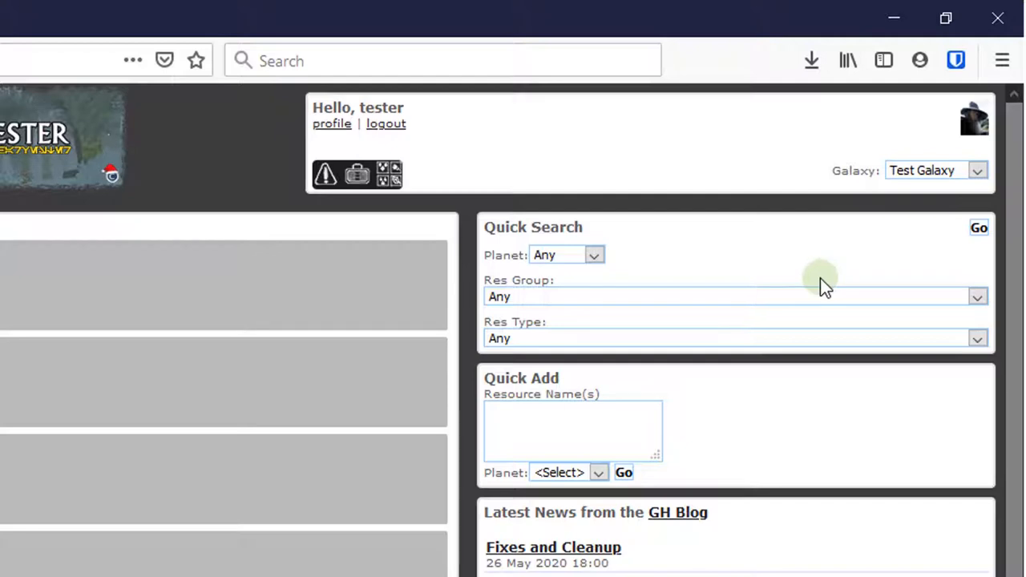
{"action": "mouse_move", "coordinate": [776, 265]}
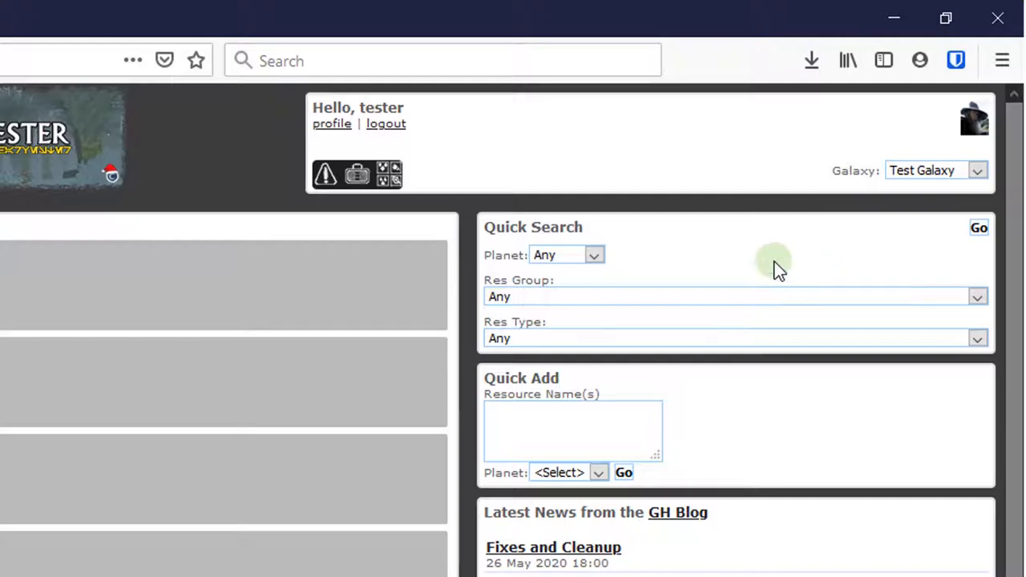
{"action": "mouse_move", "coordinate": [248, 104]}
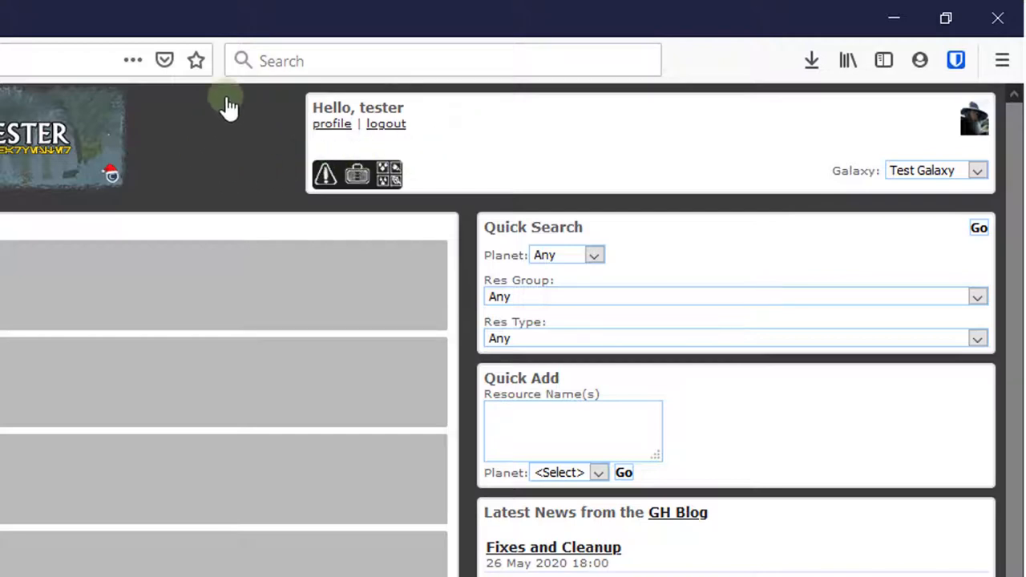
{"action": "mouse_move", "coordinate": [244, 253]}
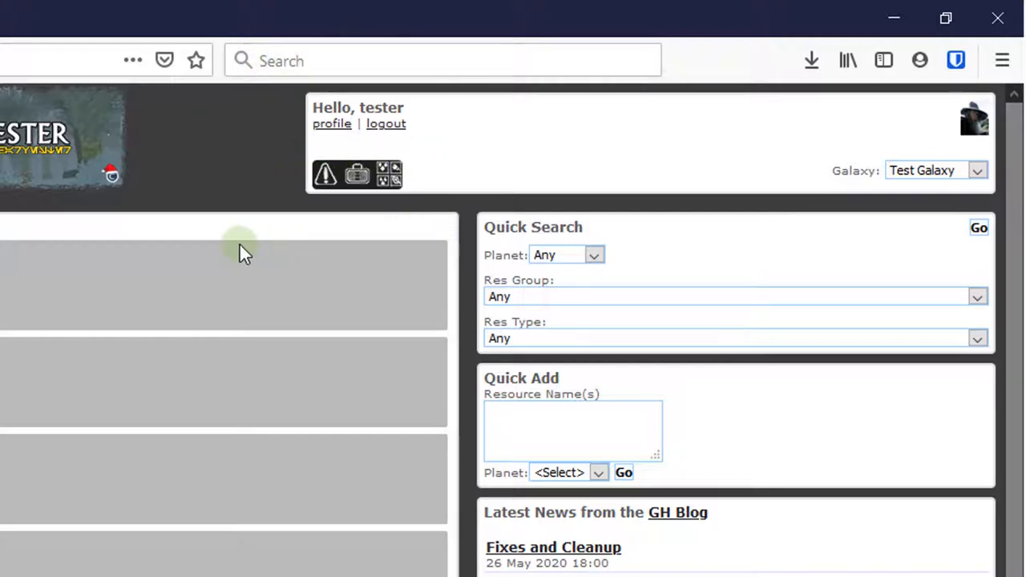
{"action": "mouse_move", "coordinate": [190, 239]}
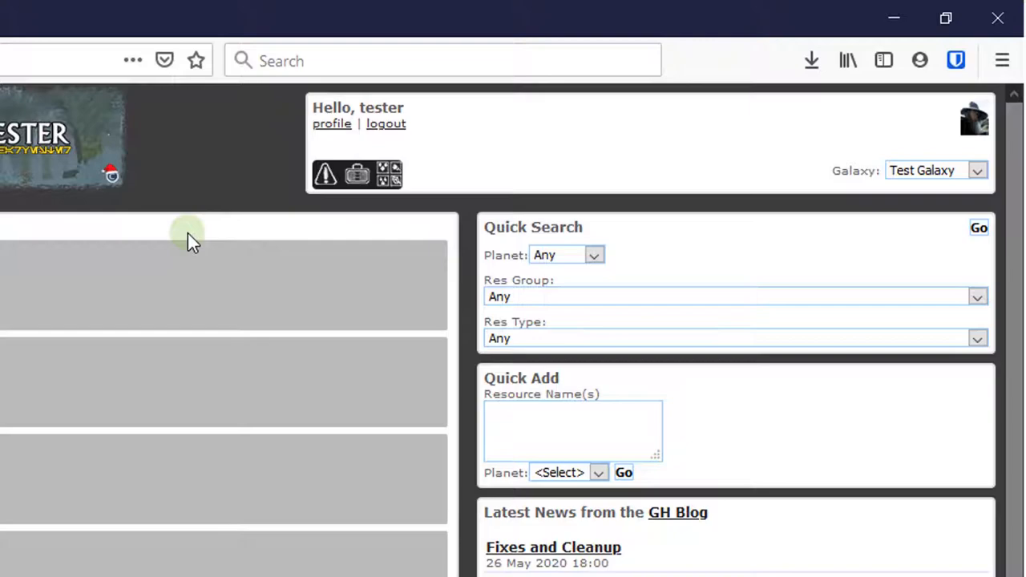
{"action": "mouse_move", "coordinate": [255, 167]}
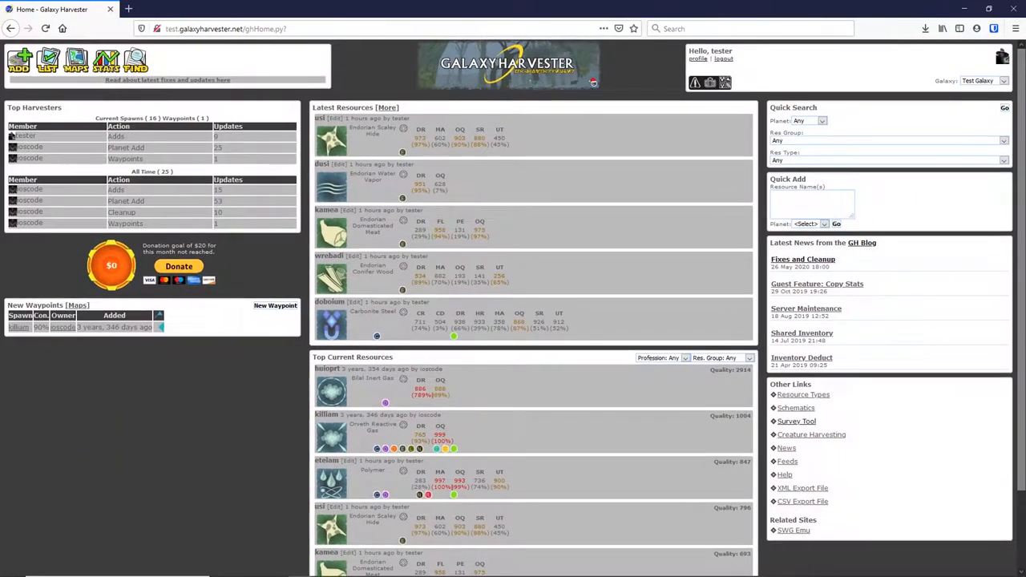
{"action": "mouse_move", "coordinate": [565, 225]}
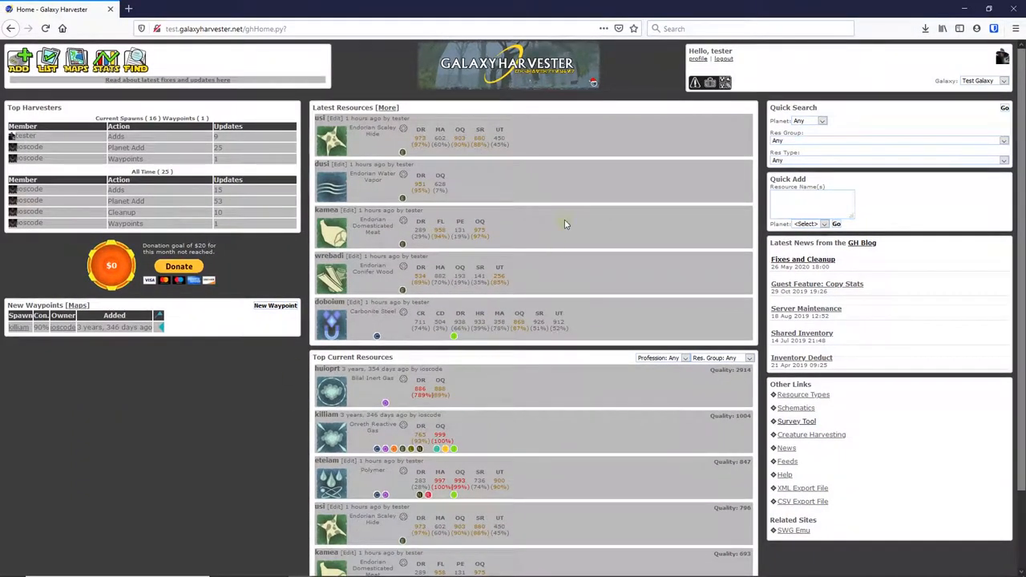
{"action": "mouse_move", "coordinate": [258, 404]}
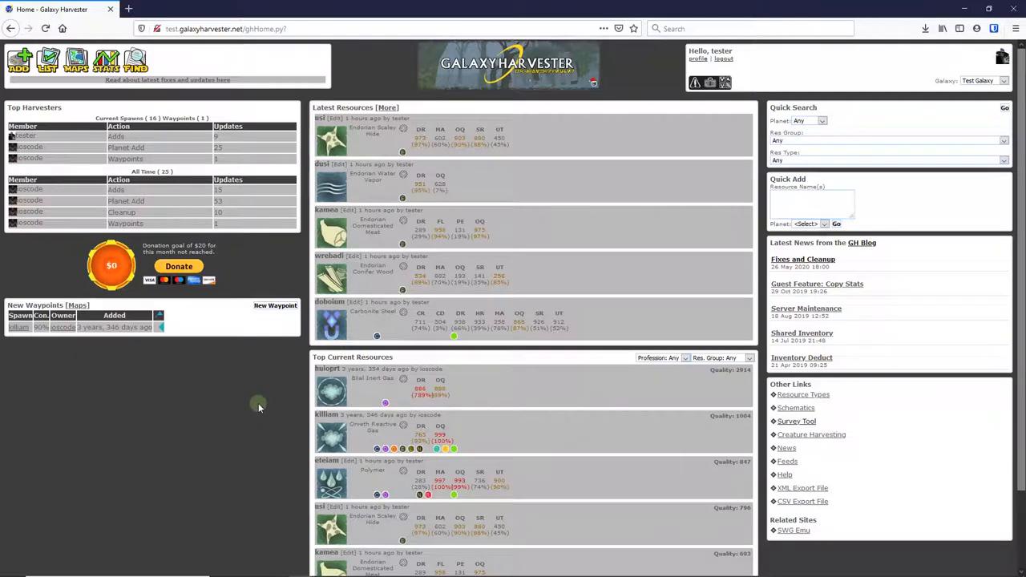
{"action": "mouse_move", "coordinate": [239, 401]}
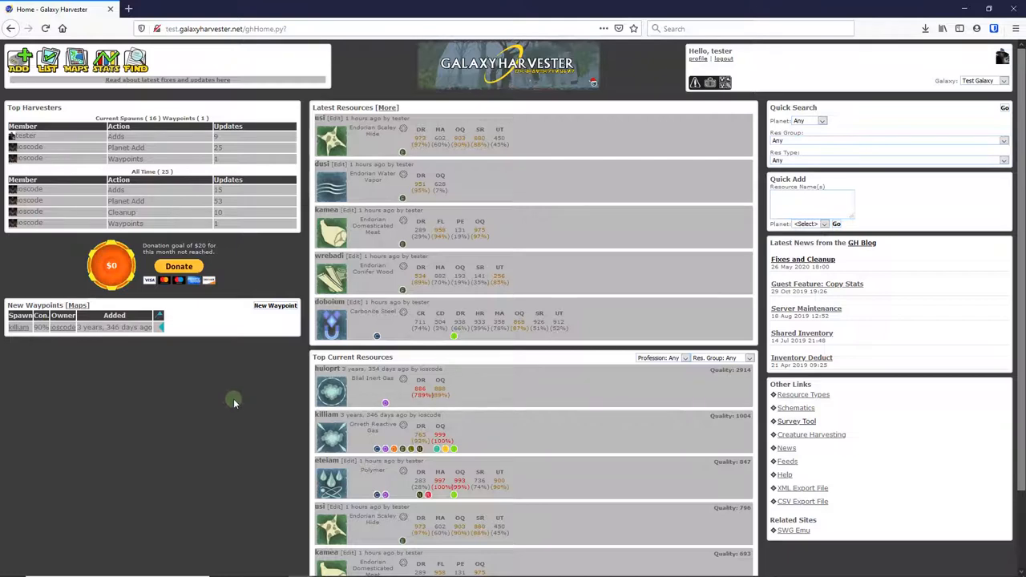
{"action": "mouse_move", "coordinate": [227, 387]}
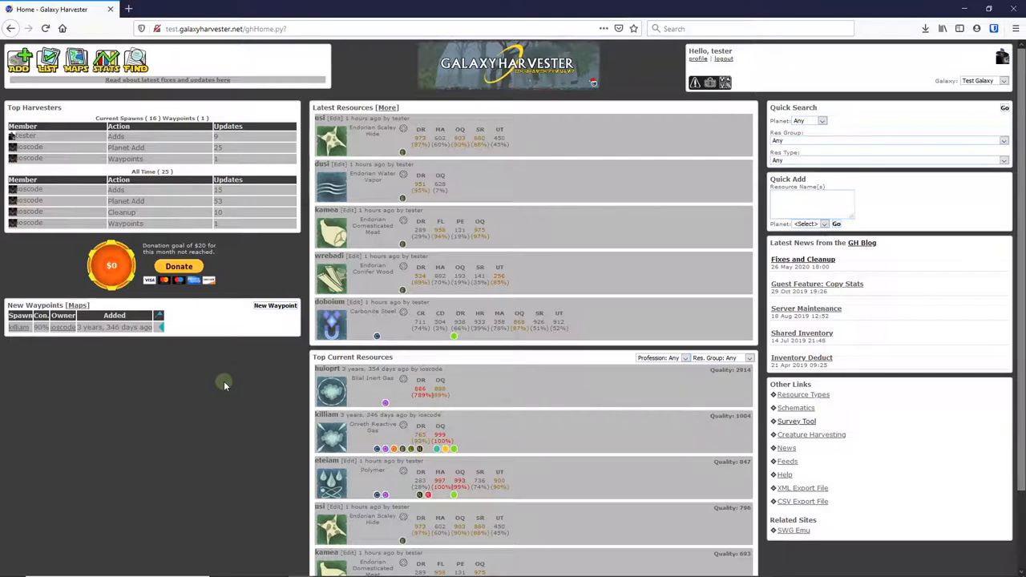
{"action": "mouse_move", "coordinate": [619, 253]}
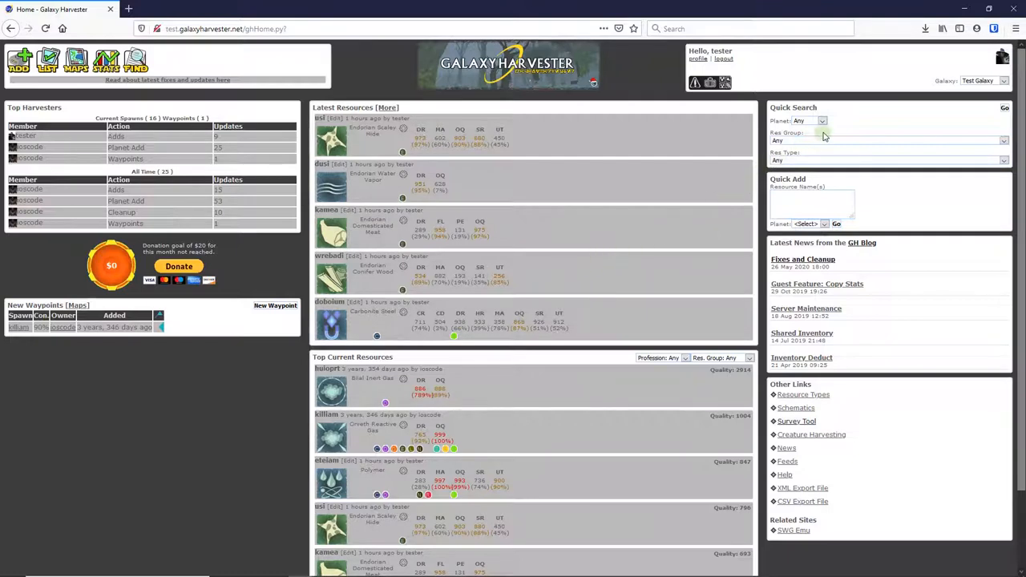
{"action": "mouse_move", "coordinate": [988, 9]}
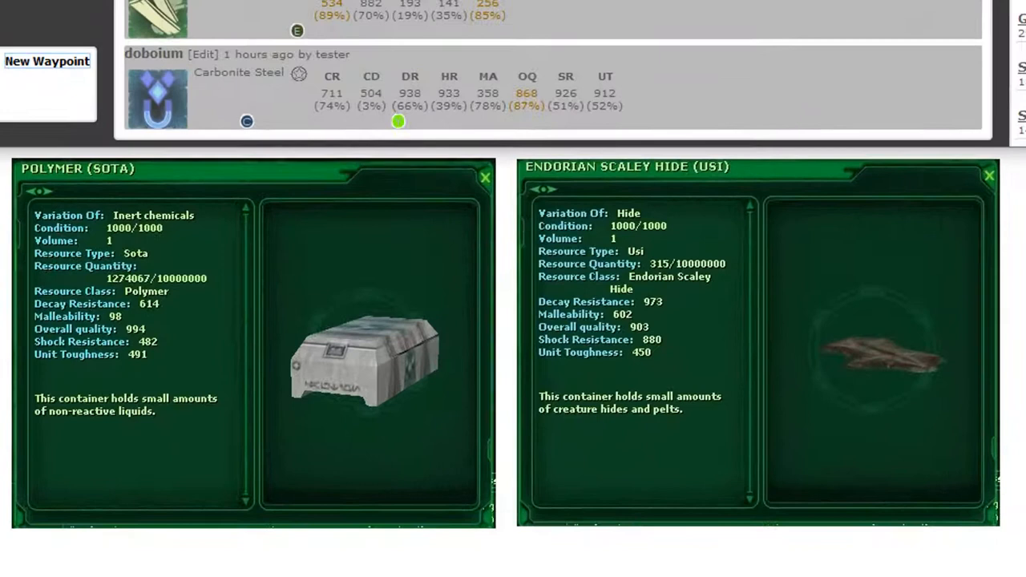
{"action": "mouse_move", "coordinate": [789, 481]}
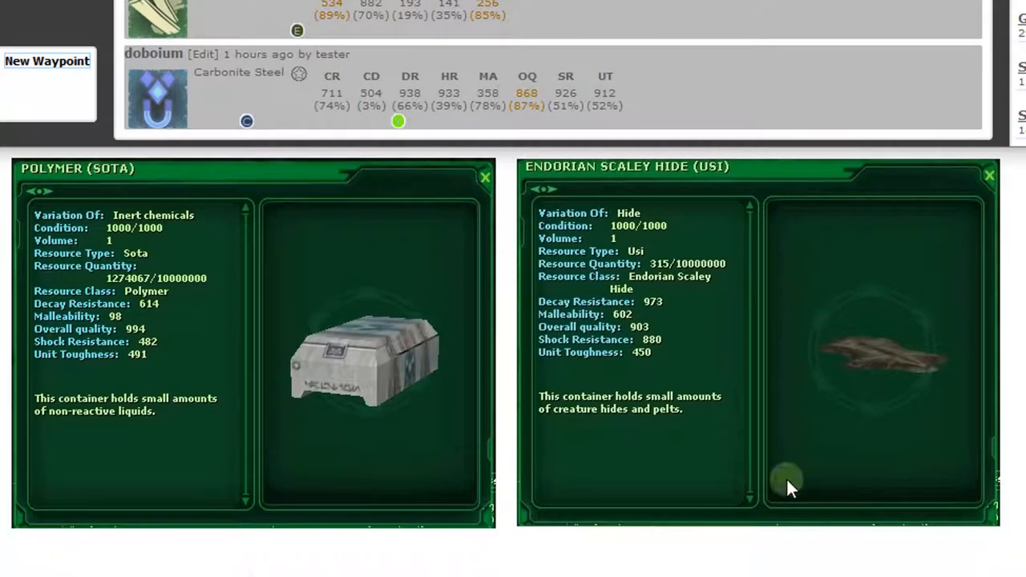
{"action": "mouse_move", "coordinate": [697, 497]}
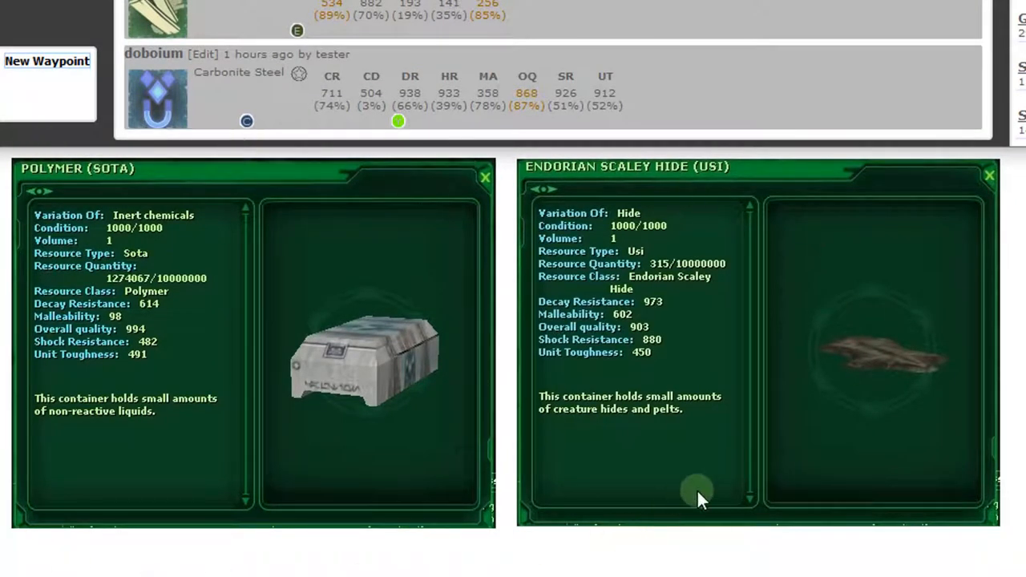
{"action": "mouse_move", "coordinate": [938, 206]}
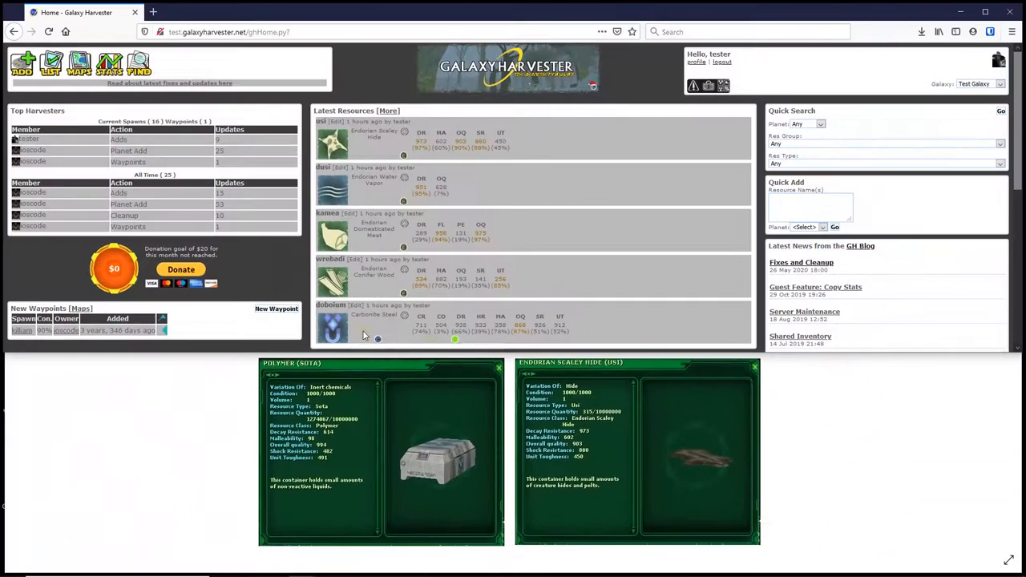
{"action": "mouse_move", "coordinate": [255, 297]}
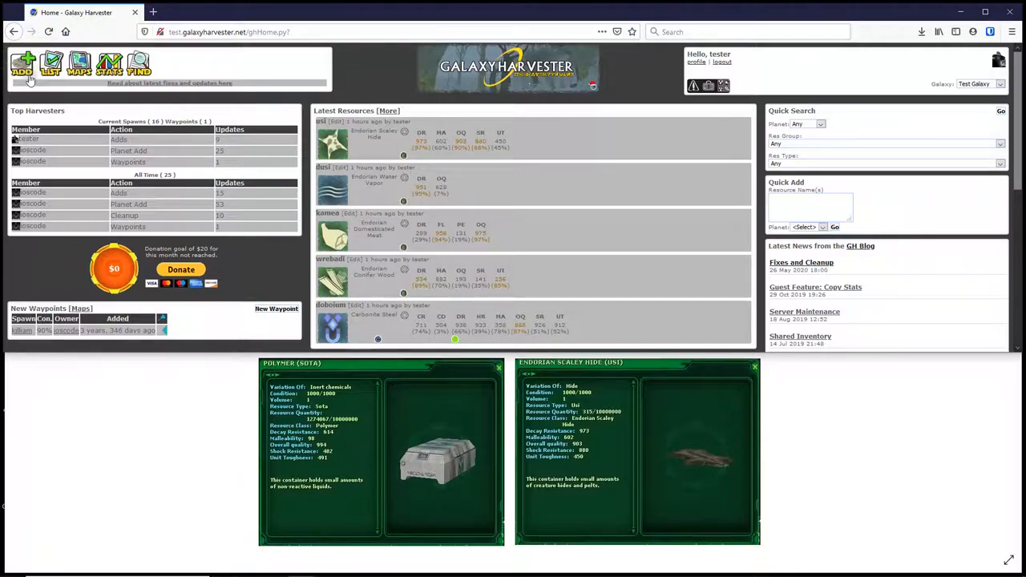
- Go to Add Resources and choose Endor as the planet for the new entries
{"action": "left_click", "coordinate": [23, 64]}
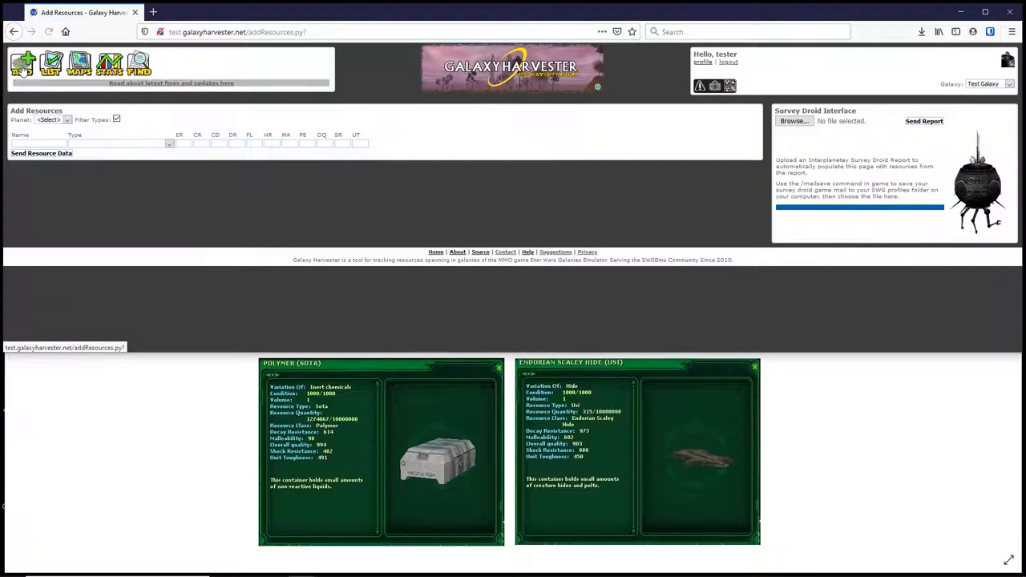
{"action": "left_click", "coordinate": [119, 144]}
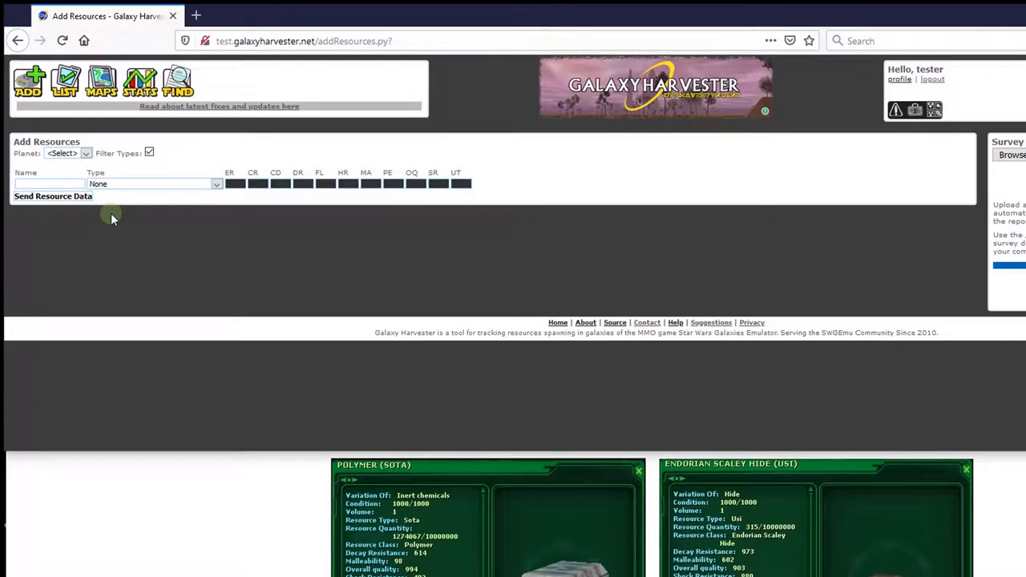
{"action": "mouse_move", "coordinate": [120, 199]}
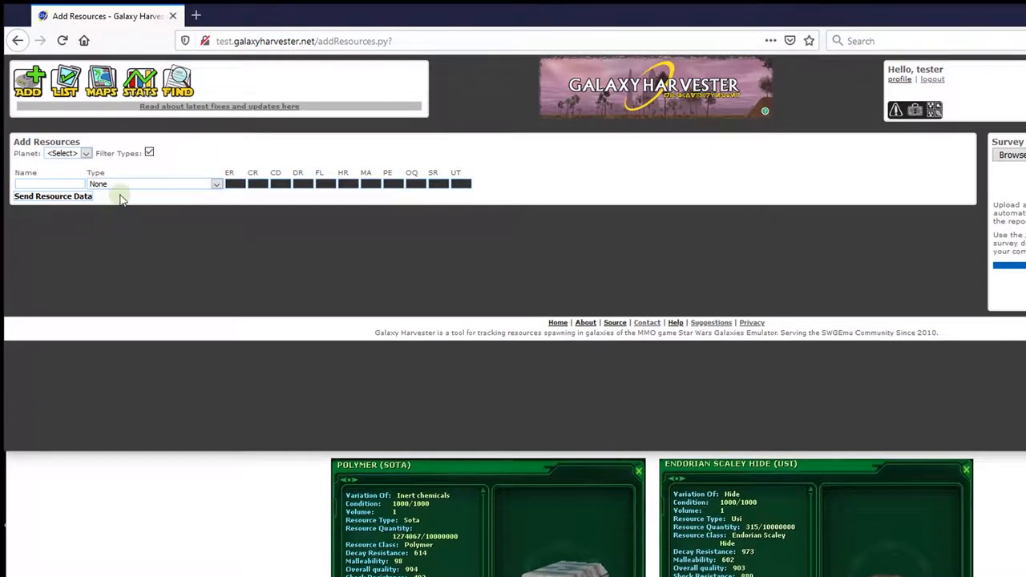
{"action": "left_click", "coordinate": [64, 154]}
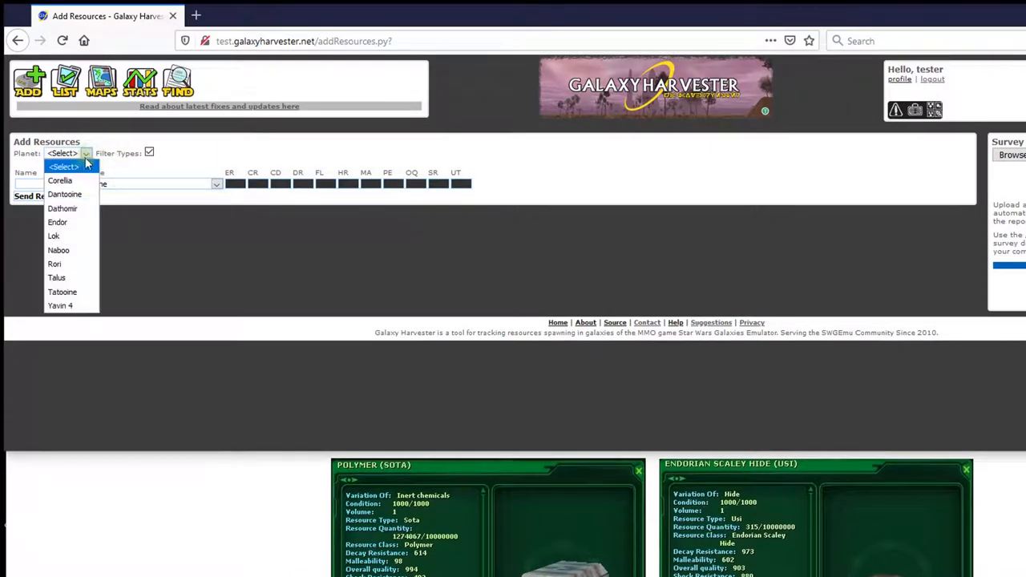
{"action": "mouse_move", "coordinate": [58, 222]}
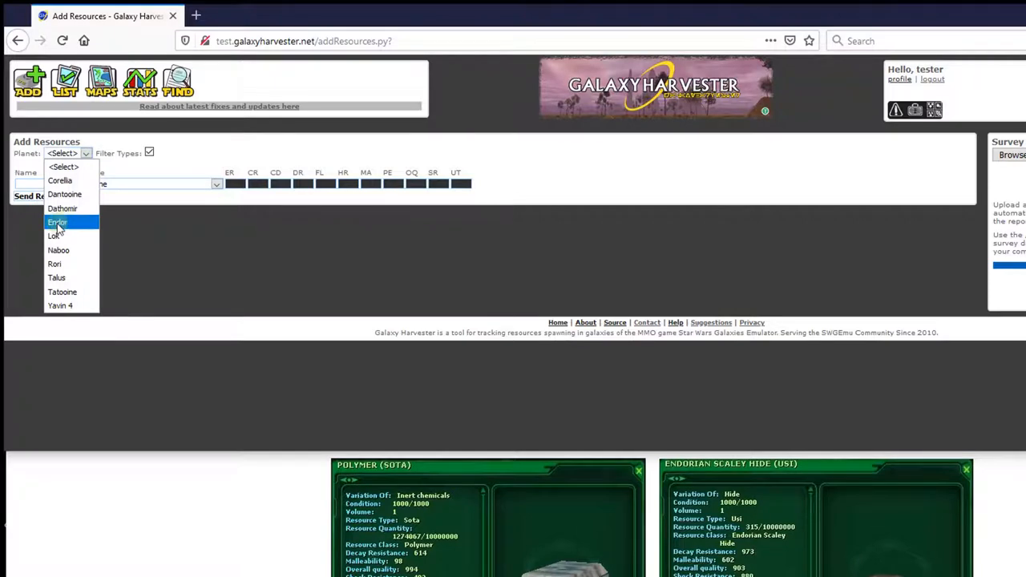
{"action": "left_click", "coordinate": [58, 222]}
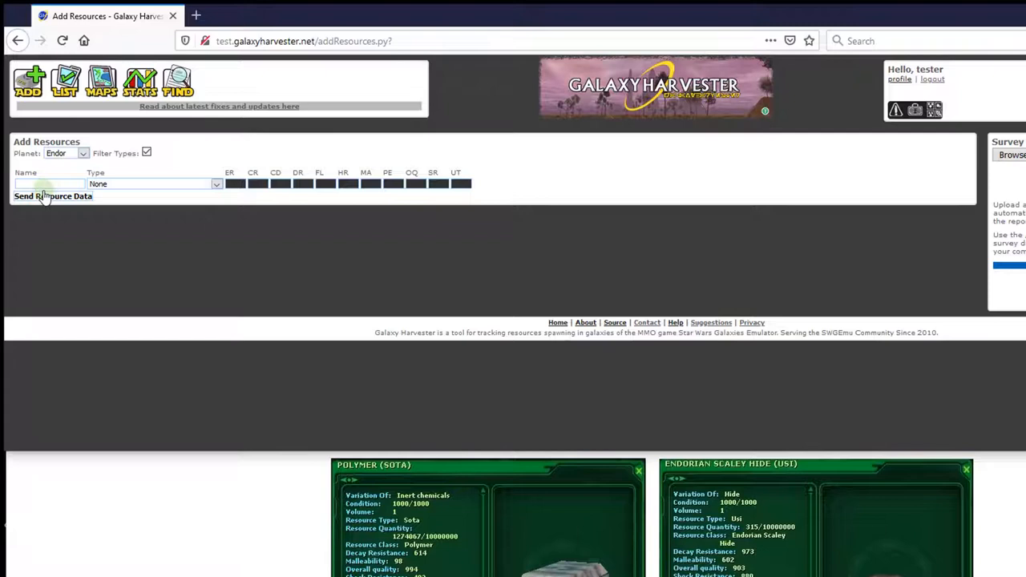
- Name the first resource sota and set its type to Polymer
{"action": "type", "text": "sota"}
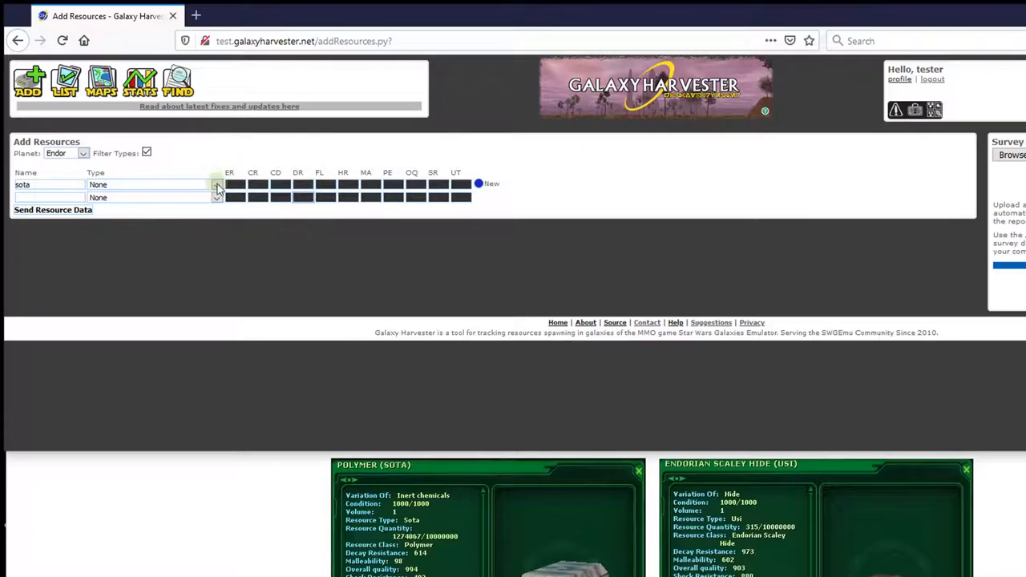
{"action": "left_click", "coordinate": [216, 184]}
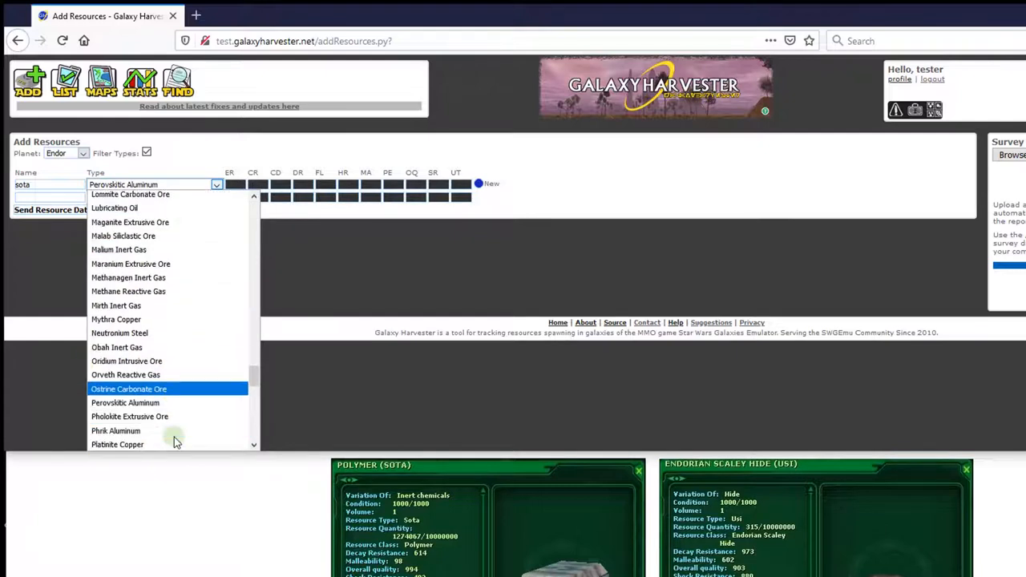
{"action": "scroll", "scroll_direction": "down", "scroll_amount": 3}
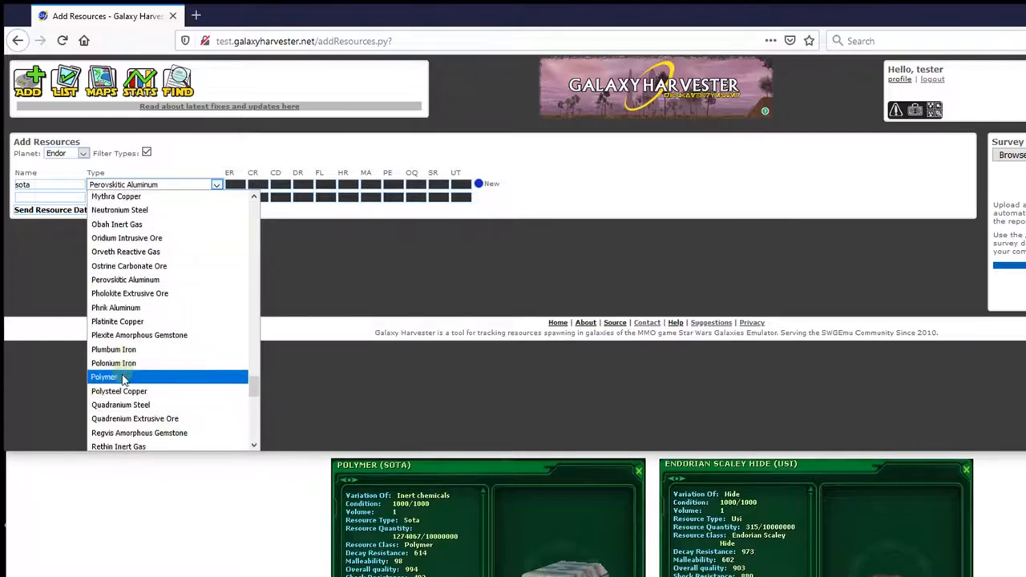
{"action": "left_click", "coordinate": [105, 377]}
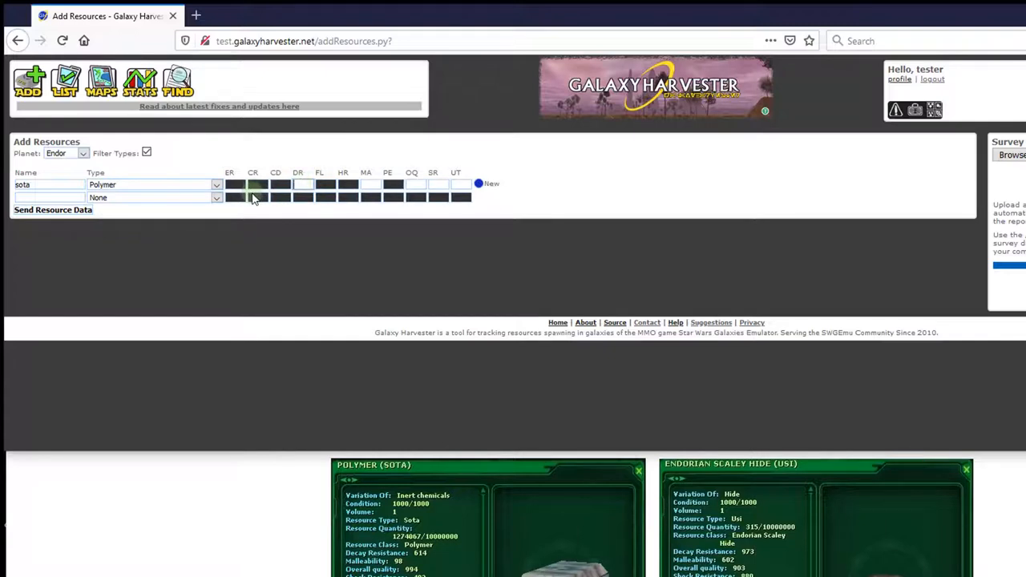
- Enter sota's stats DR 614, MA 98, OQ 994, SR 482, UT 491 and move to the second row
{"action": "type", "text": "614"}
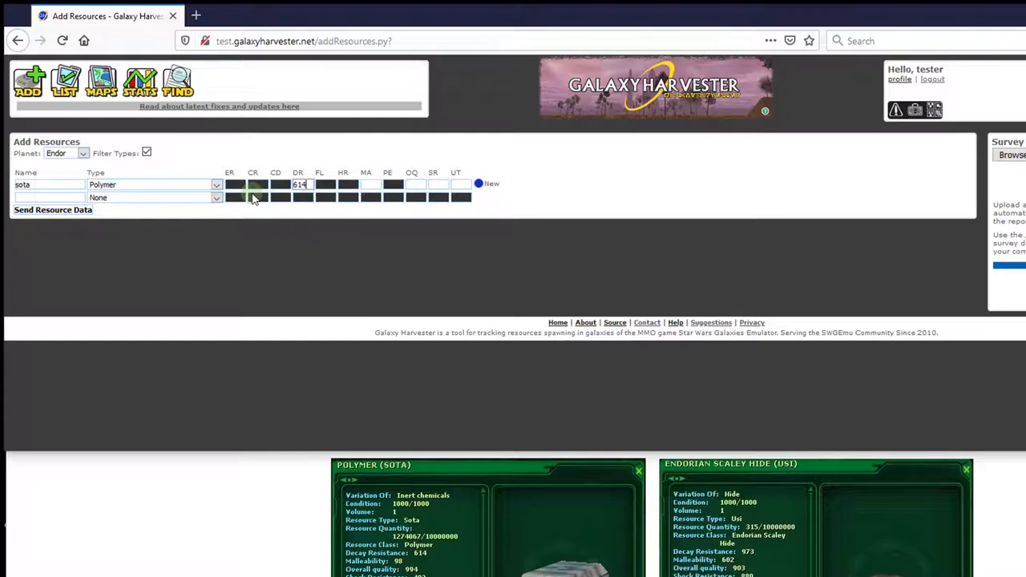
{"action": "type", "text": "98"}
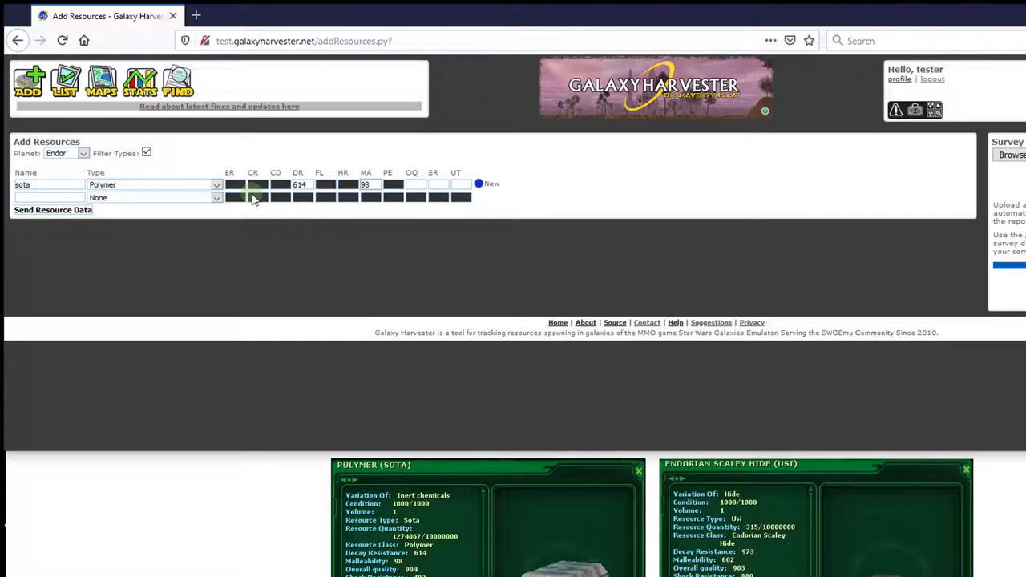
{"action": "type", "text": "994"}
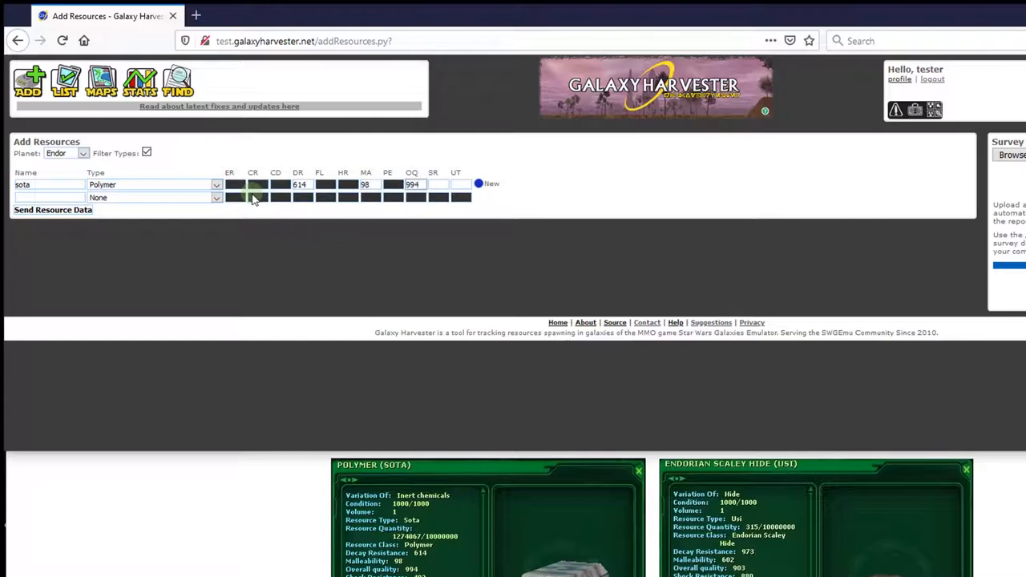
{"action": "type", "text": "482"}
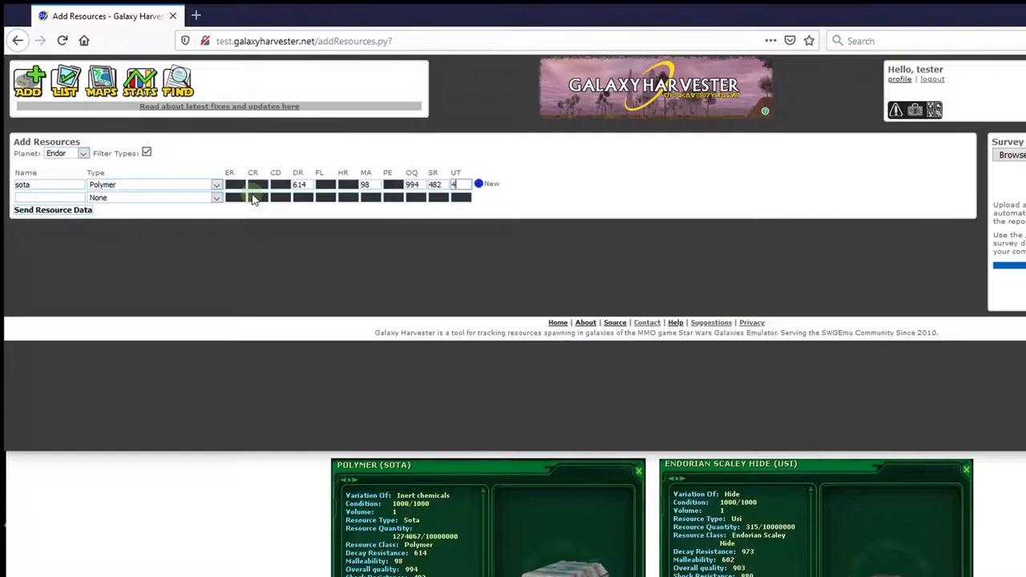
{"action": "type", "text": "491"}
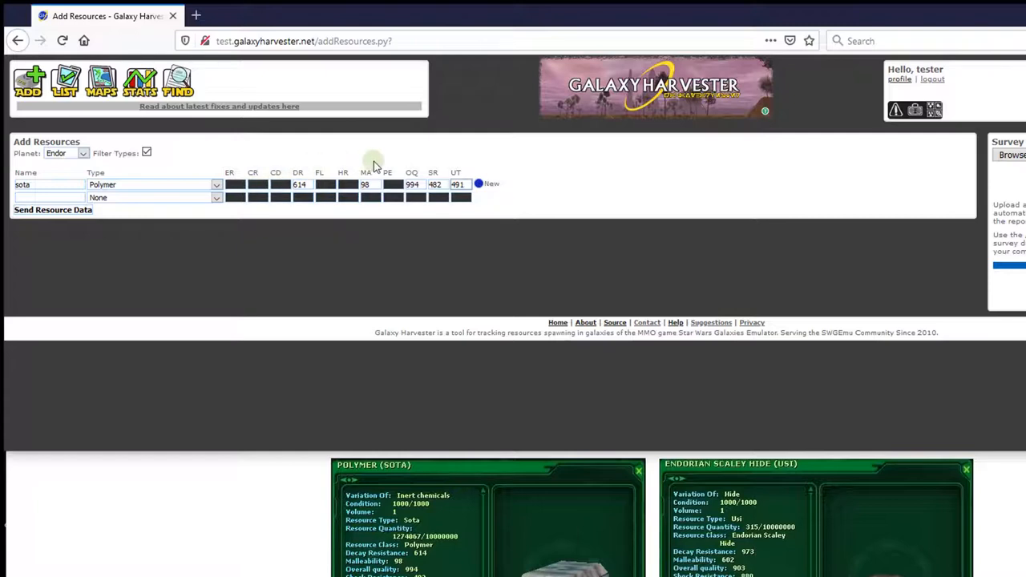
{"action": "left_click", "coordinate": [49, 199]}
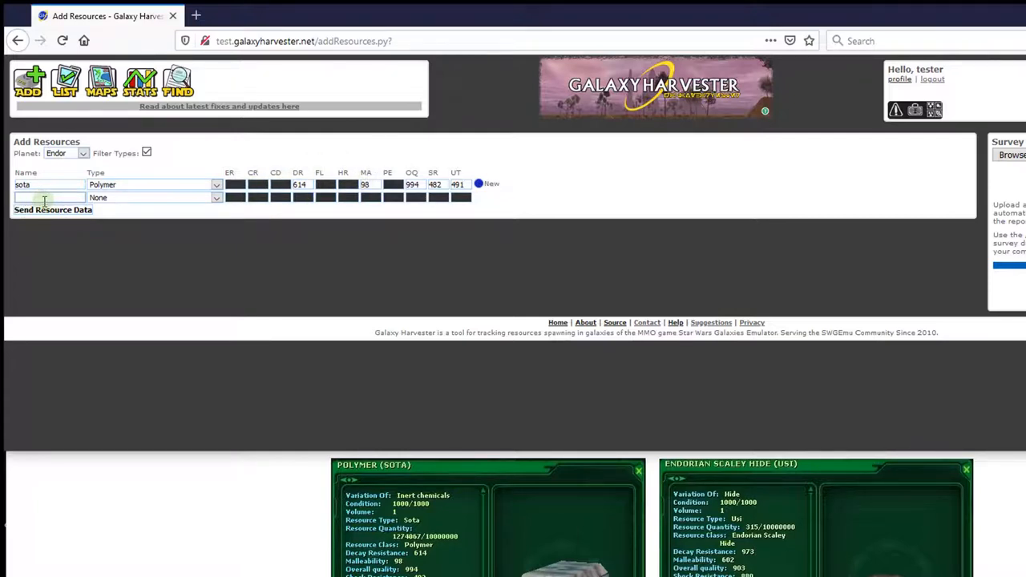
- Name the second resource usi, to be entered as Endorian Scaley Hide
{"action": "type", "text": "usi"}
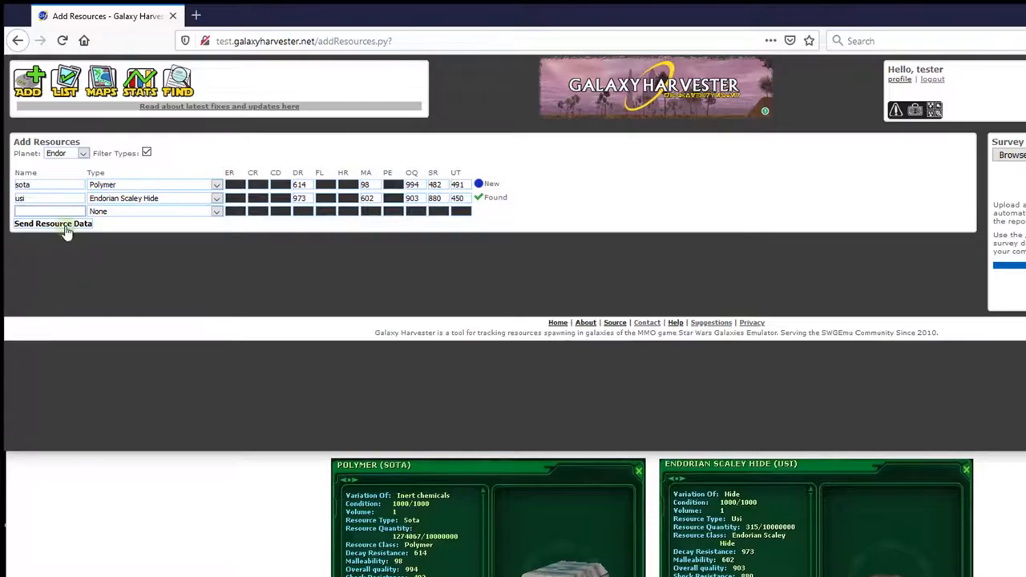
- Send the resource data so sota and usi are posted to Endor
{"action": "left_click", "coordinate": [53, 225]}
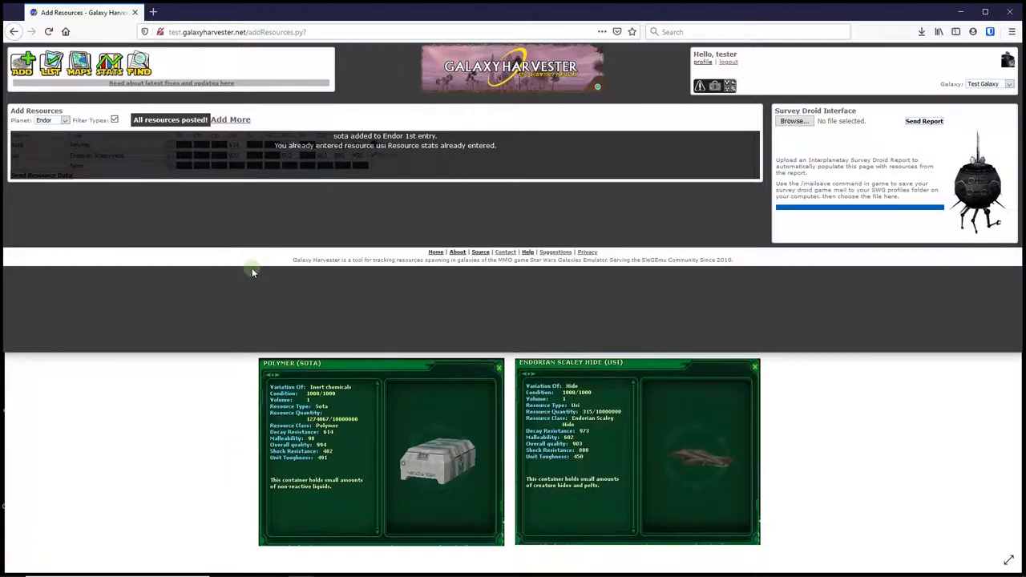
{"action": "mouse_move", "coordinate": [247, 274]}
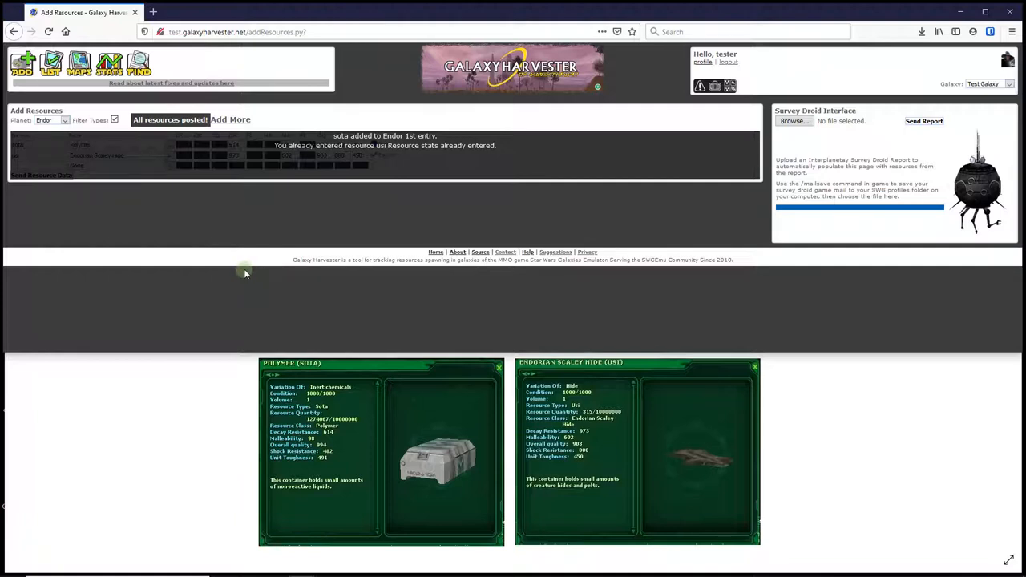
{"action": "mouse_move", "coordinate": [243, 255]}
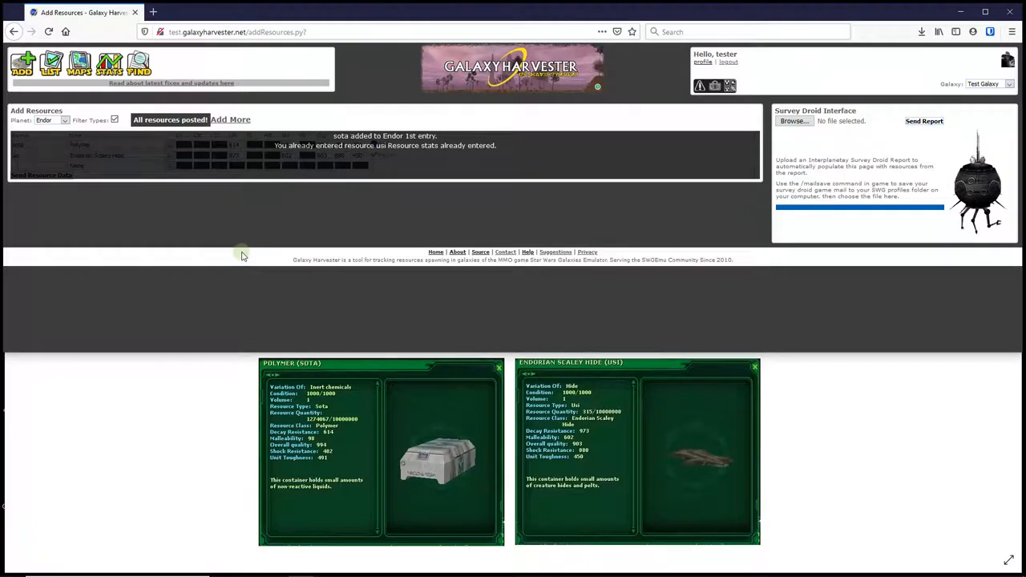
{"action": "mouse_move", "coordinate": [260, 243]}
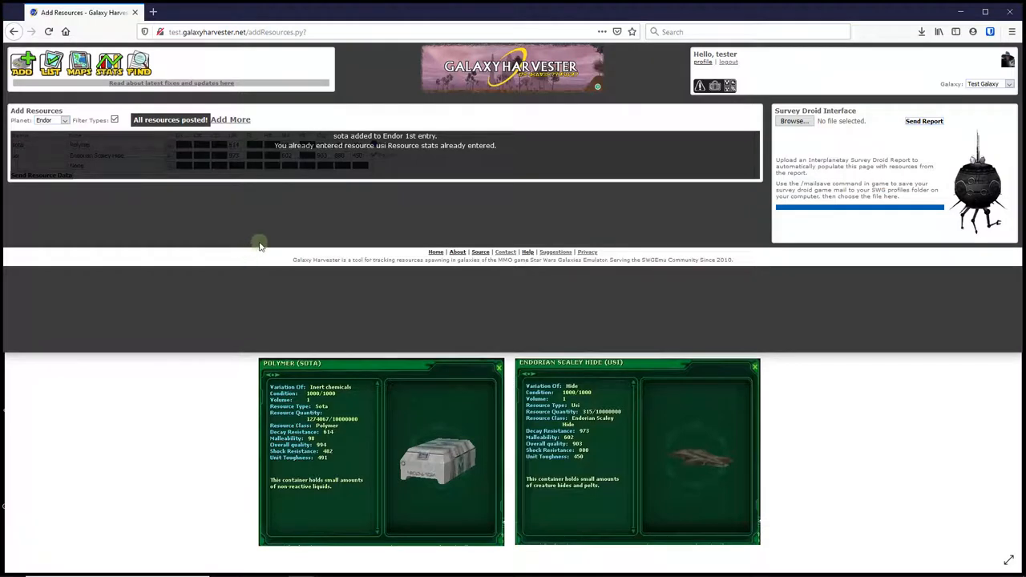
{"action": "mouse_move", "coordinate": [255, 247]}
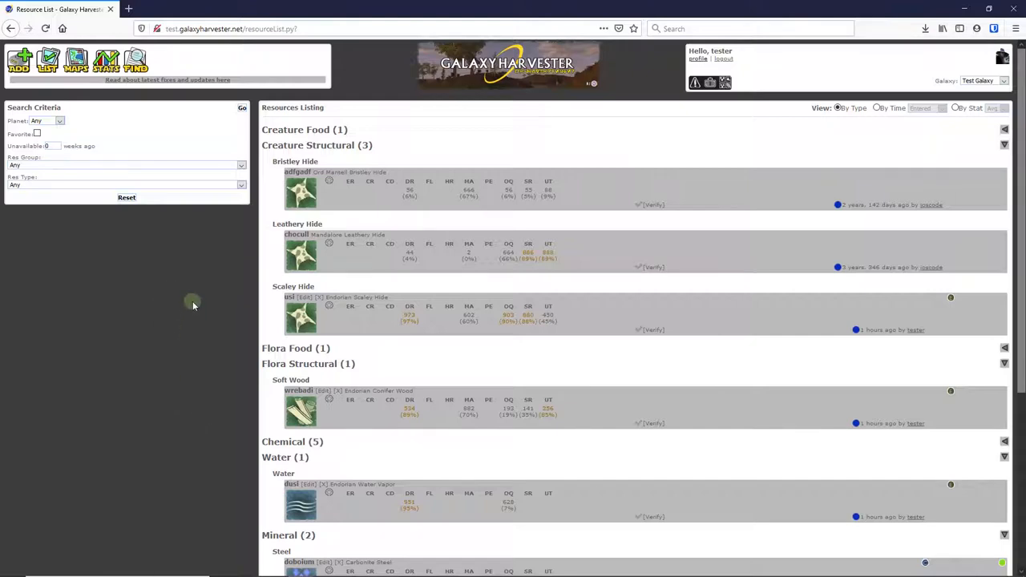
{"action": "mouse_move", "coordinate": [189, 340]}
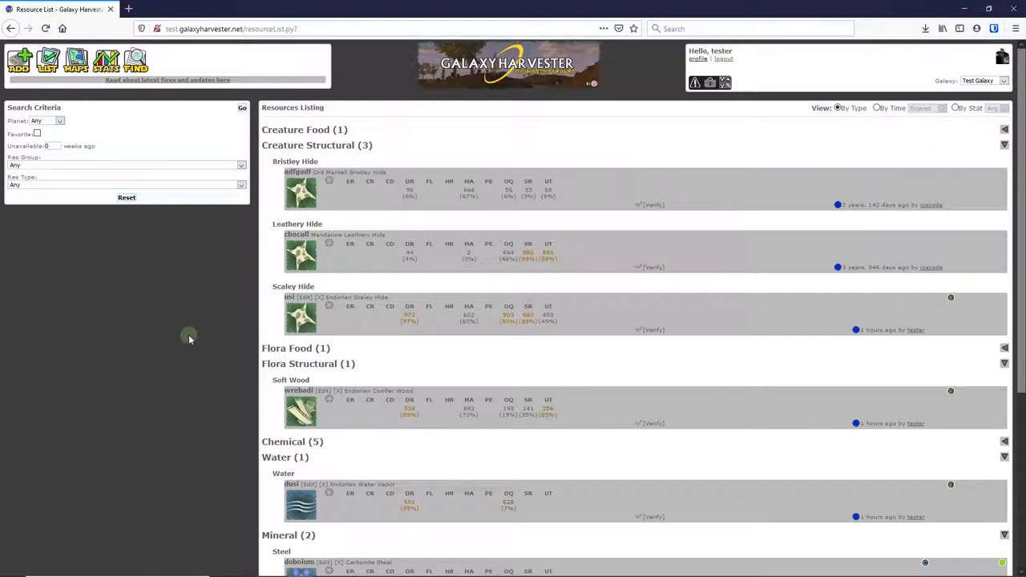
{"action": "mouse_move", "coordinate": [190, 362]}
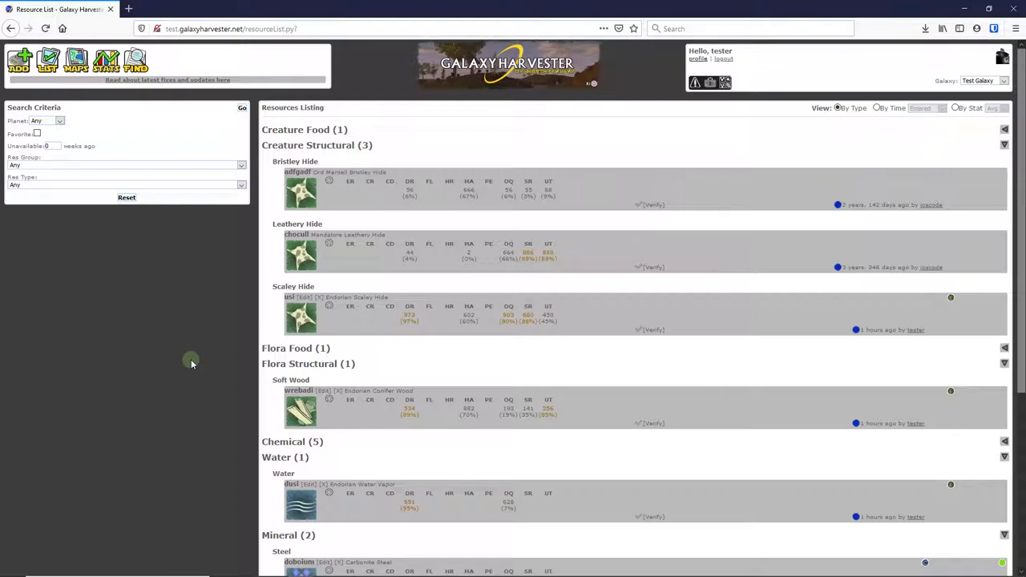
{"action": "mouse_move", "coordinate": [184, 358]}
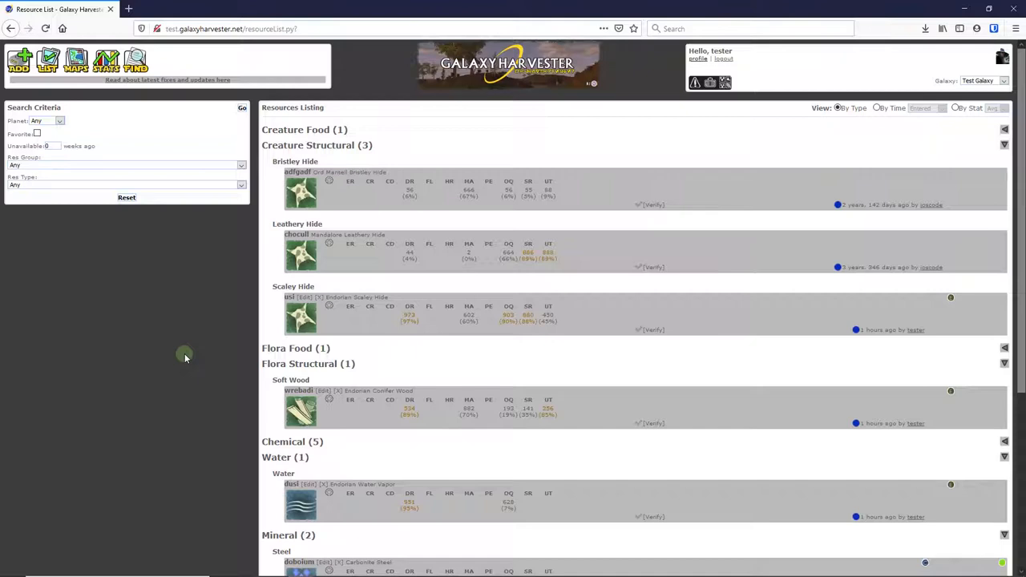
{"action": "mouse_move", "coordinate": [222, 356]}
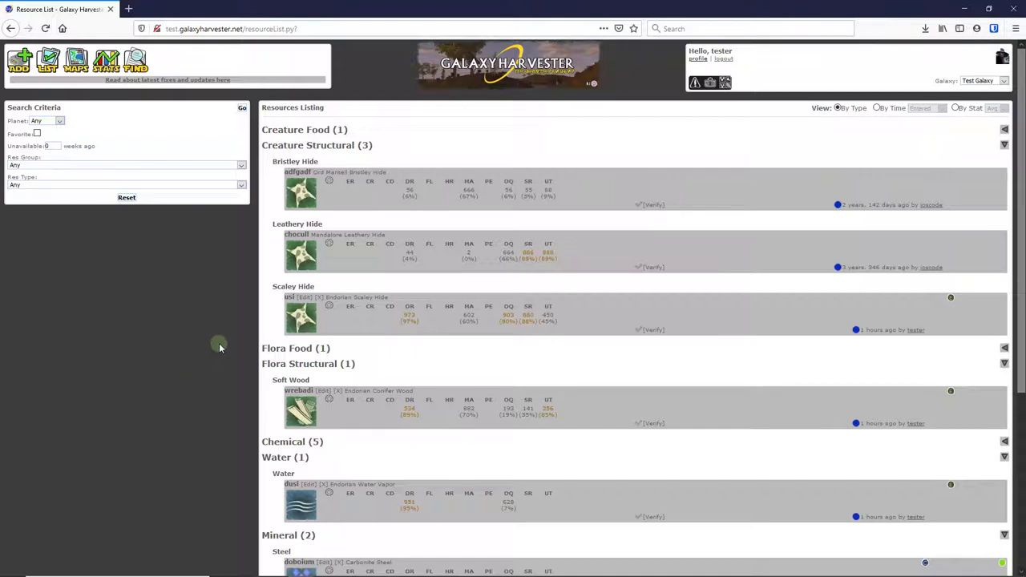
{"action": "mouse_move", "coordinate": [323, 279]}
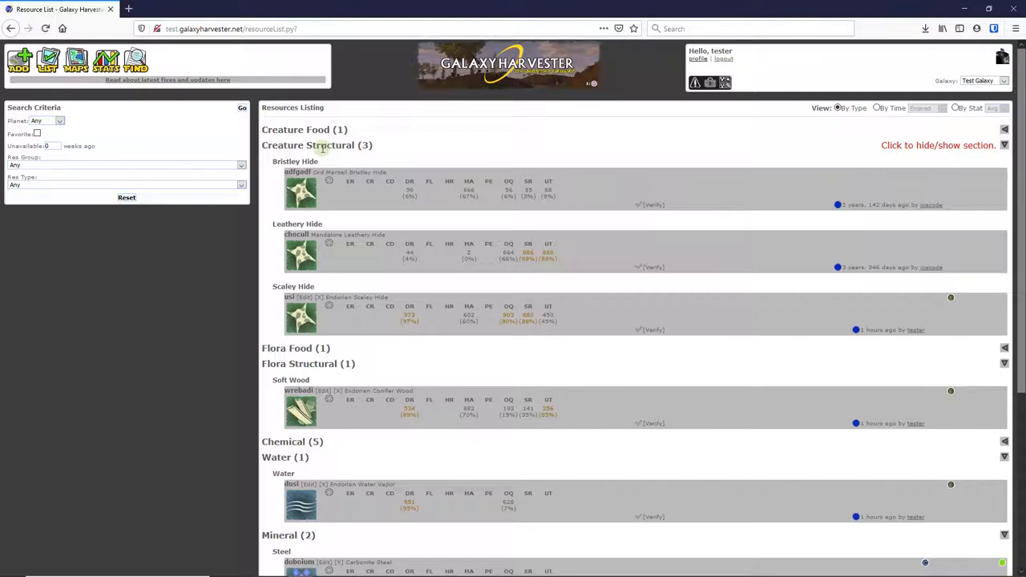
- Collapse the Creature Structural section of the Resources Listing
{"action": "left_click", "coordinate": [1004, 144]}
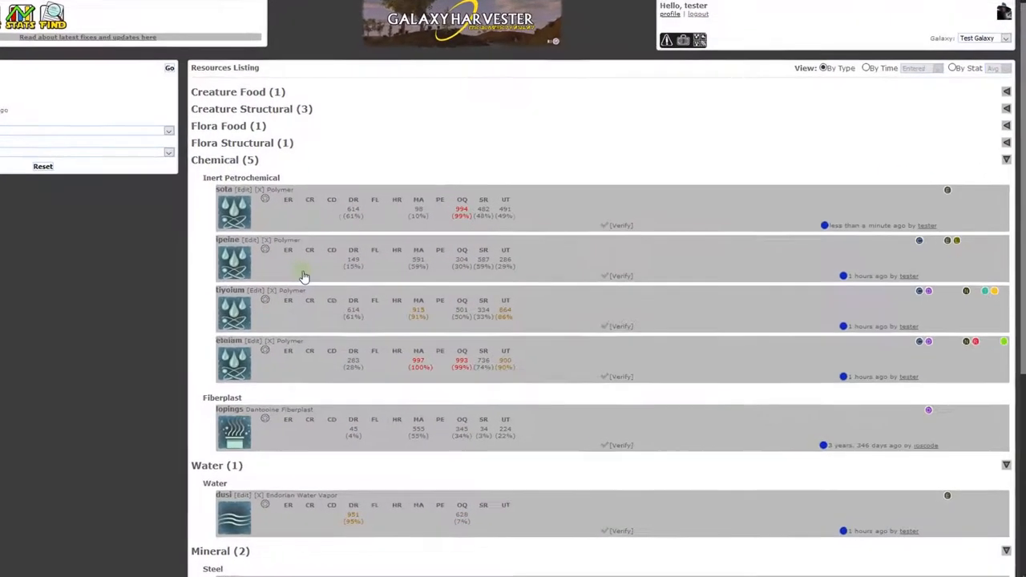
- Scroll down to the Chemical section showing sota among the Polymers
{"action": "scroll", "scroll_direction": "down", "scroll_amount": 3}
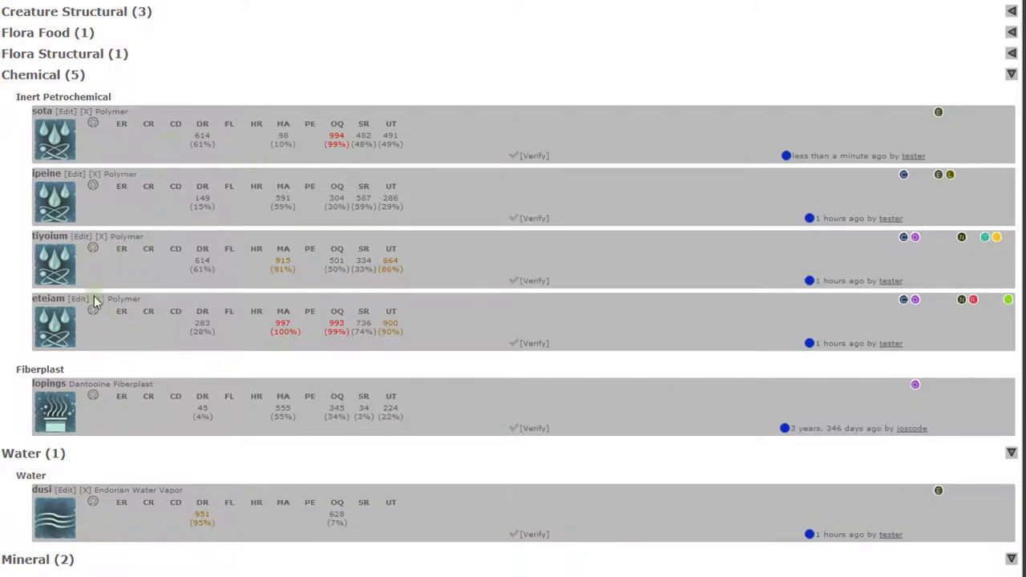
{"action": "mouse_move", "coordinate": [212, 198]}
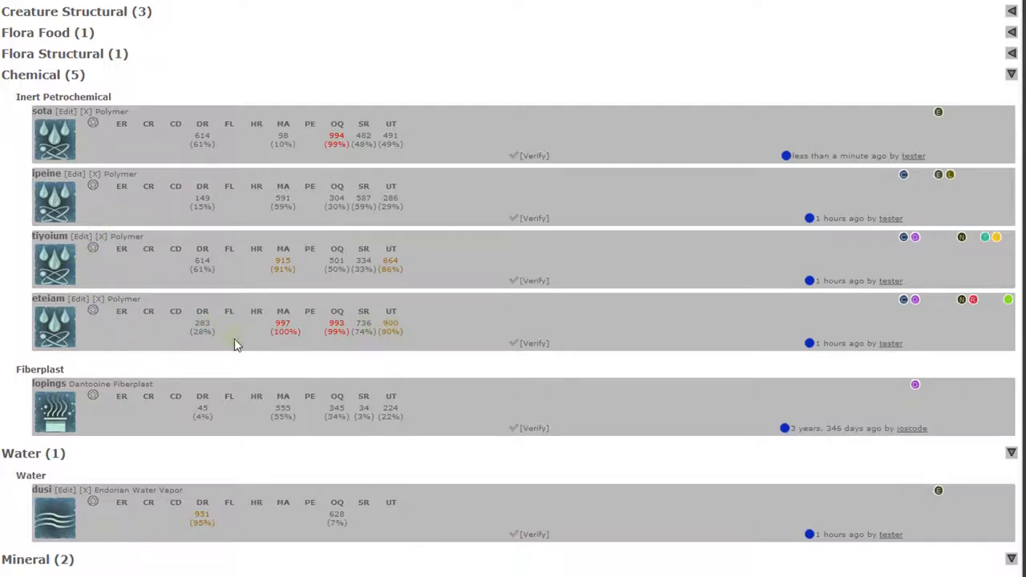
{"action": "mouse_move", "coordinate": [527, 333]}
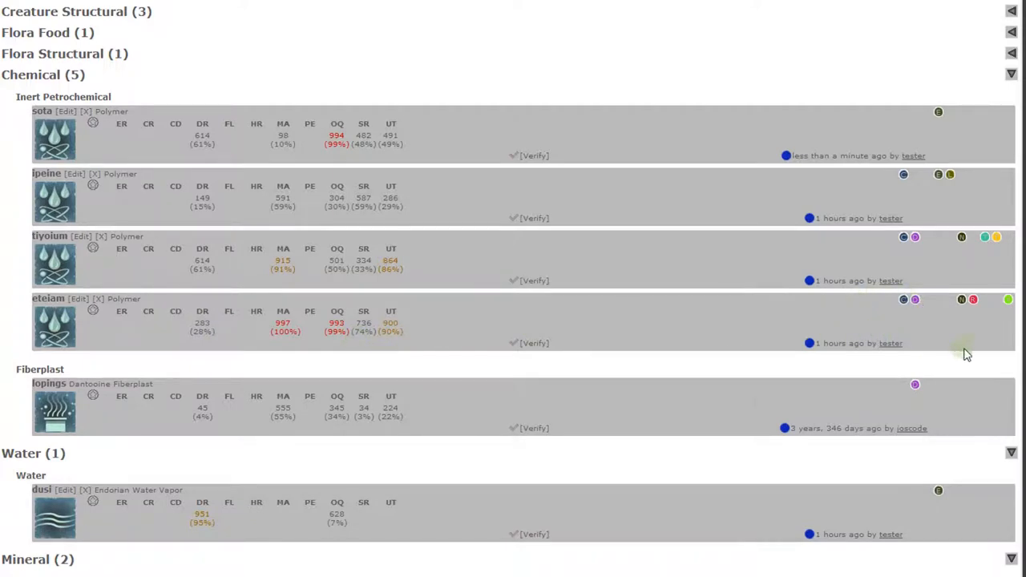
{"action": "mouse_move", "coordinate": [934, 340]}
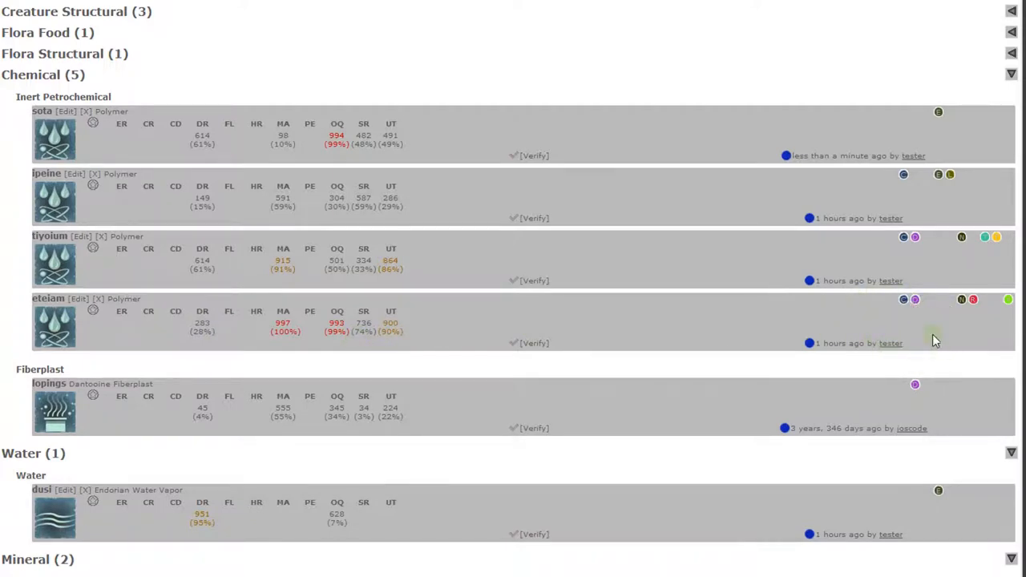
{"action": "mouse_move", "coordinate": [843, 381]}
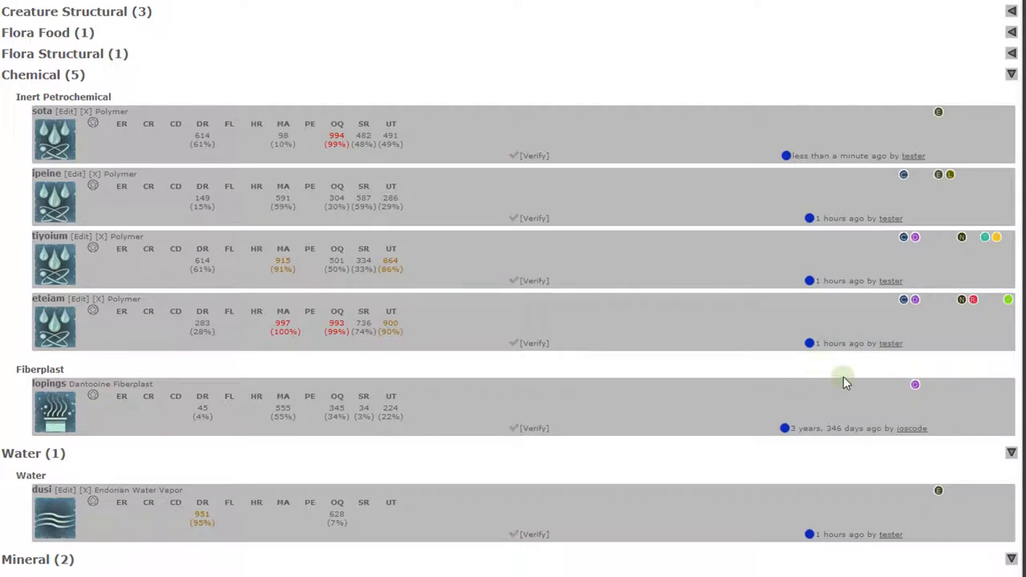
{"action": "mouse_move", "coordinate": [834, 377]}
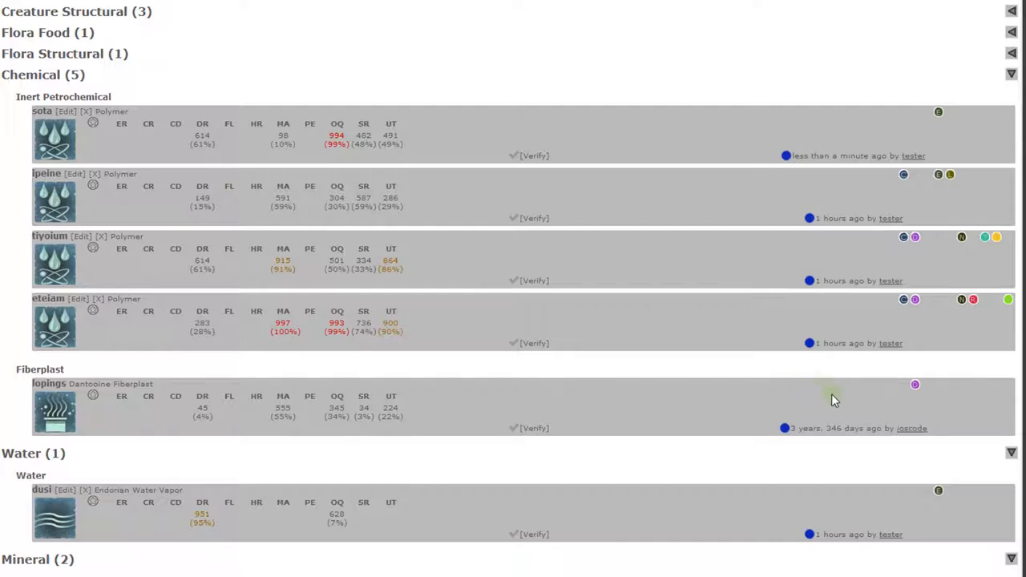
{"action": "mouse_move", "coordinate": [962, 305]}
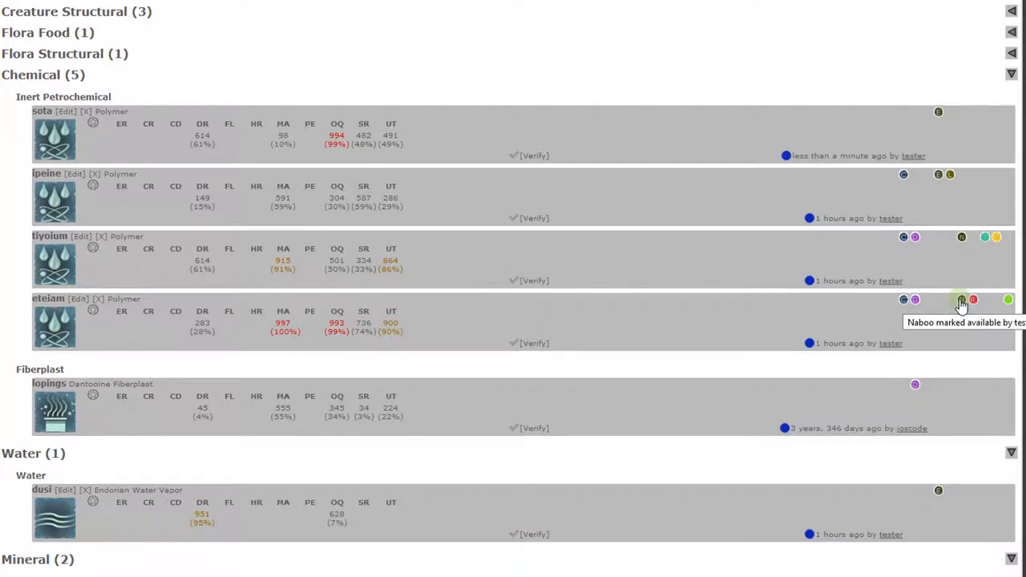
{"action": "mouse_move", "coordinate": [952, 305]}
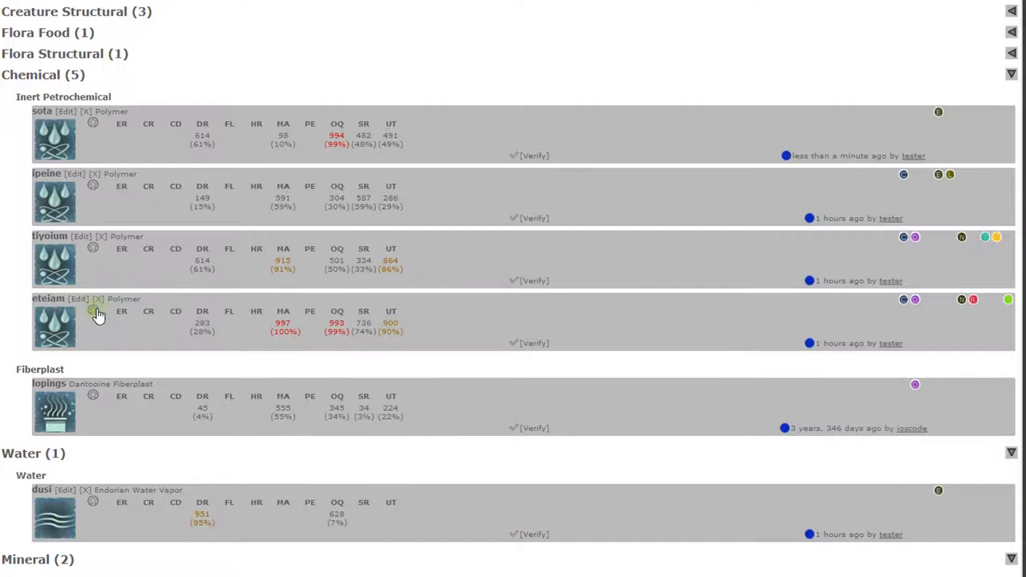
{"action": "mouse_move", "coordinate": [109, 330]}
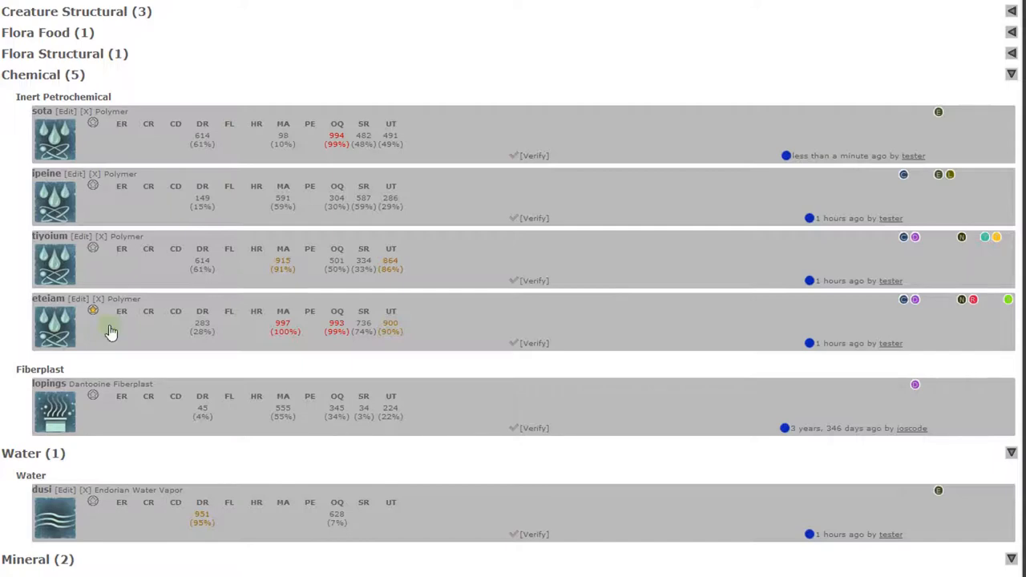
{"action": "mouse_move", "coordinate": [115, 329]}
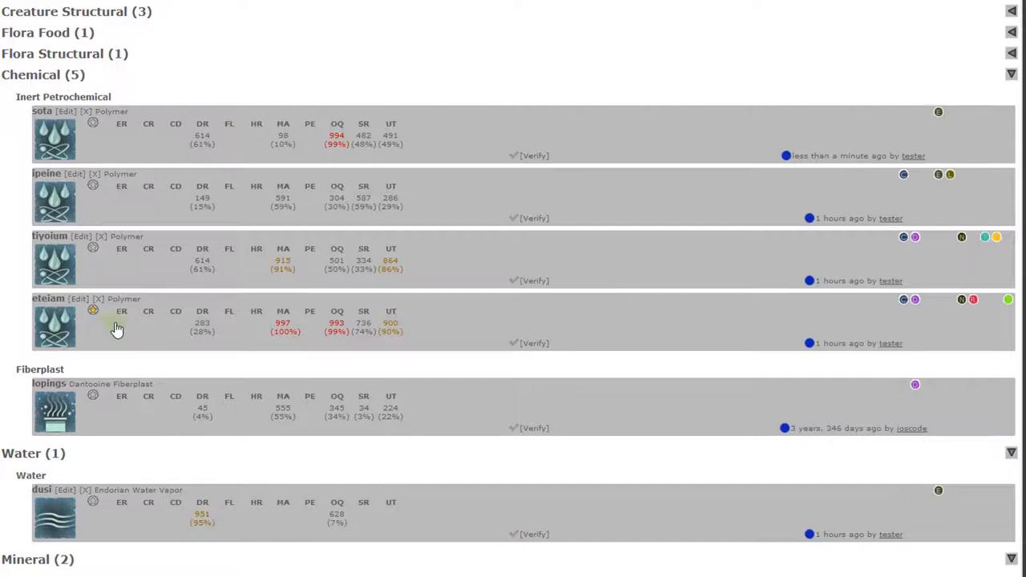
{"action": "mouse_move", "coordinate": [120, 329]}
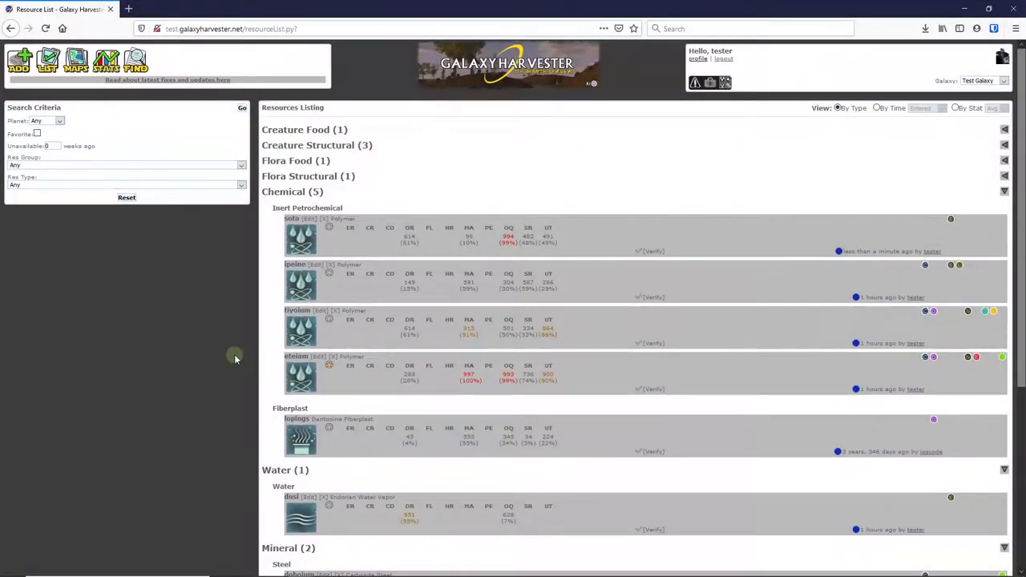
{"action": "mouse_move", "coordinate": [147, 391]}
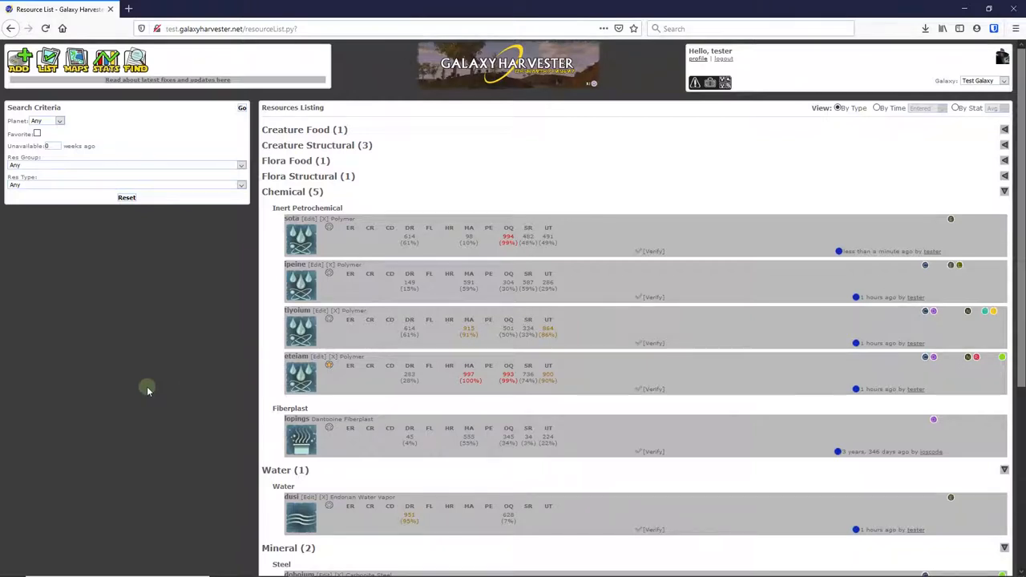
{"action": "mouse_move", "coordinate": [142, 376]}
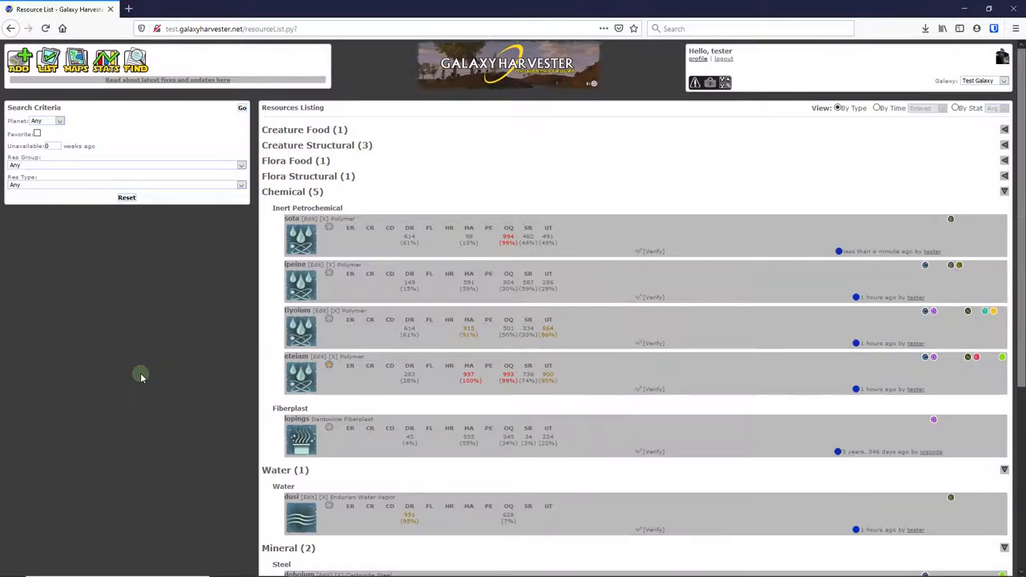
{"action": "mouse_move", "coordinate": [141, 427]}
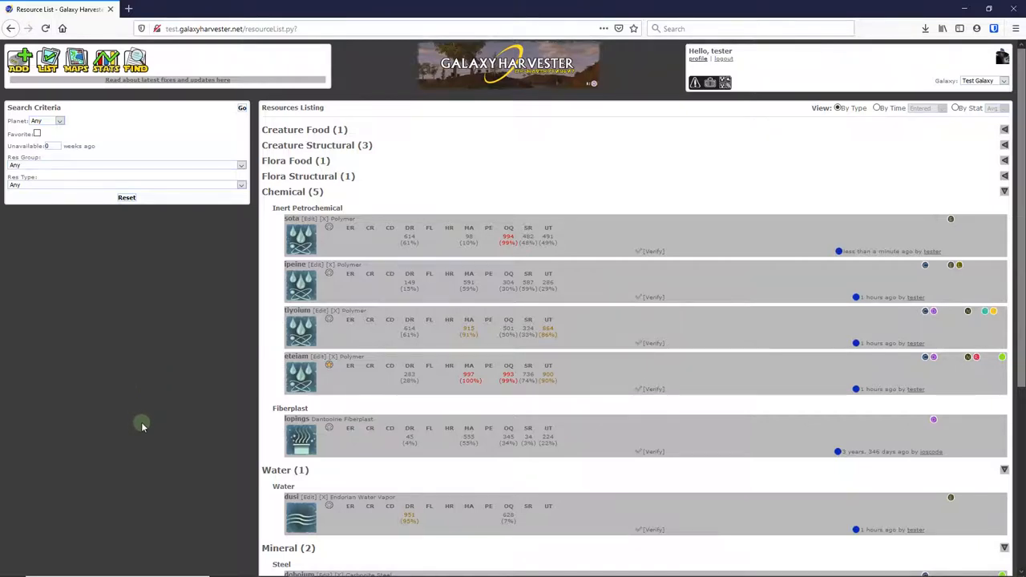
{"action": "mouse_move", "coordinate": [151, 369]}
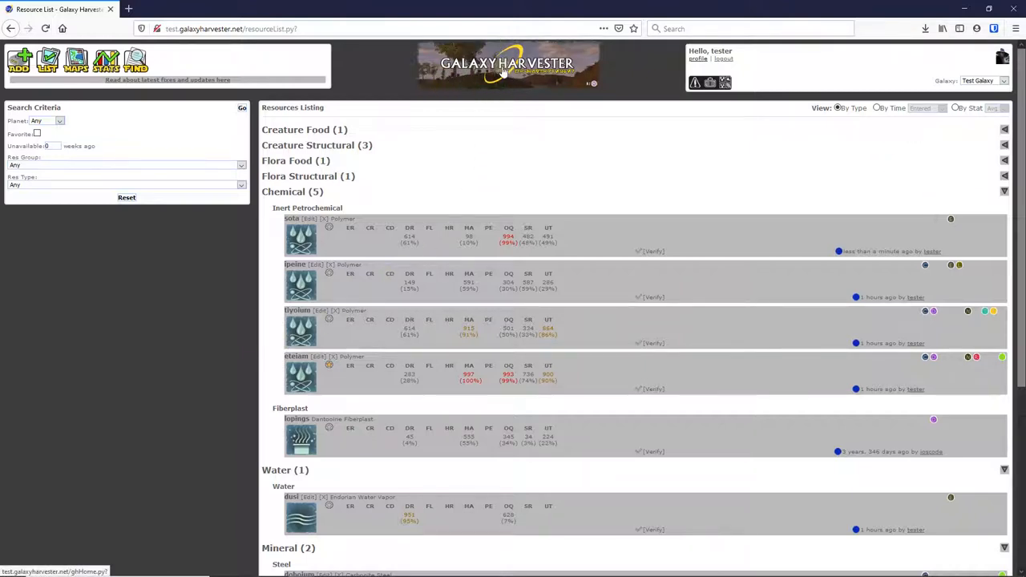
- Return to the home page and start a New Waypoint from the New Waypoints box
{"action": "left_click", "coordinate": [19, 59]}
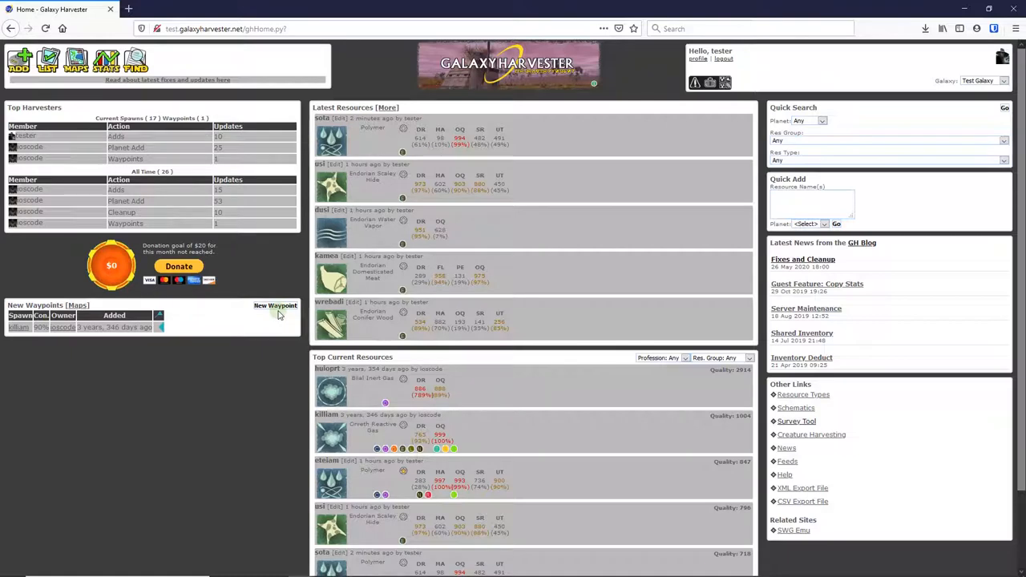
{"action": "mouse_move", "coordinate": [832, 29]}
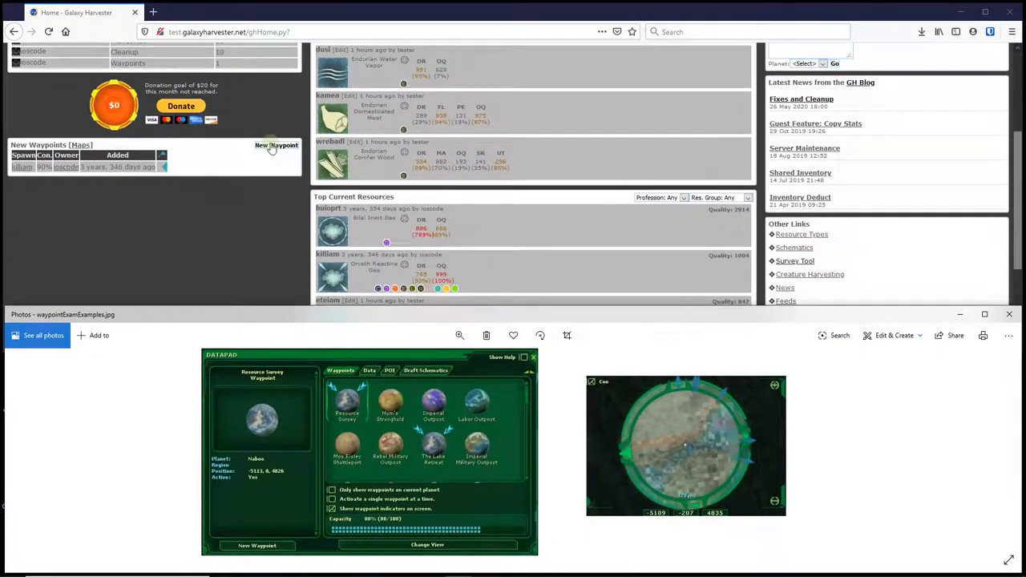
{"action": "left_click", "coordinate": [276, 144]}
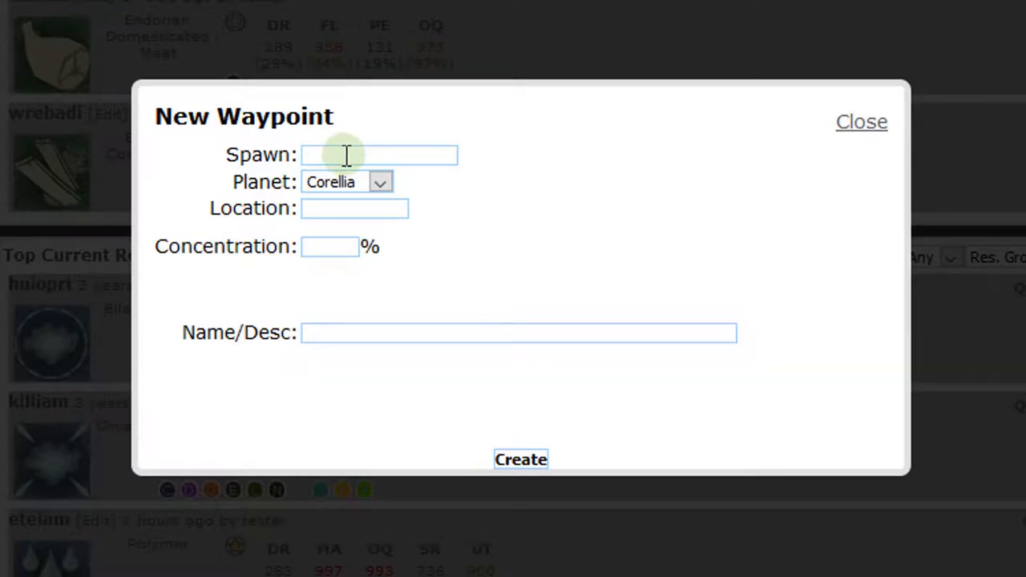
- Pick eteiam from the spawn autocomplete and set the planet to Naboo
{"action": "type", "text": "e"}
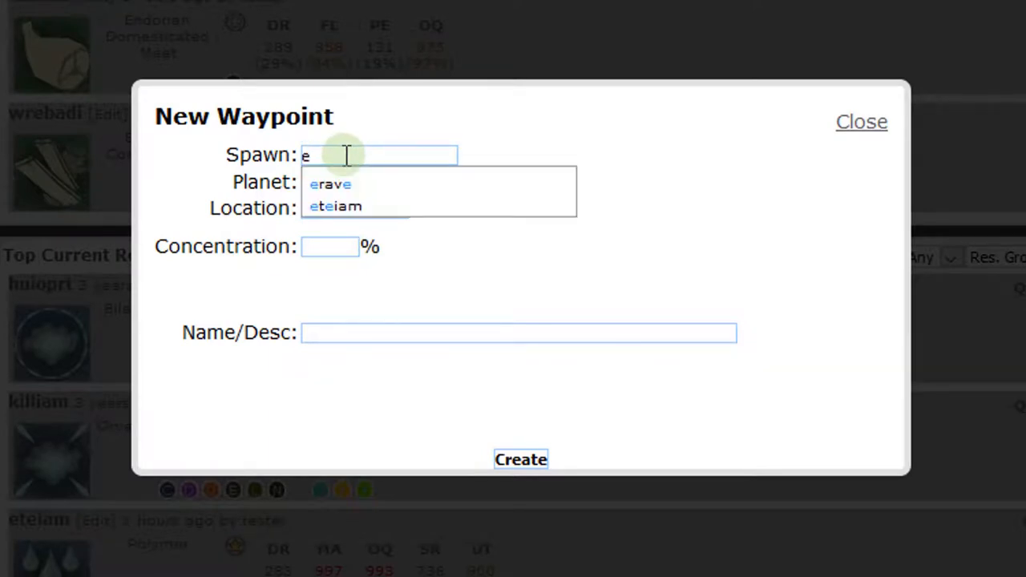
{"action": "type", "text": "t"}
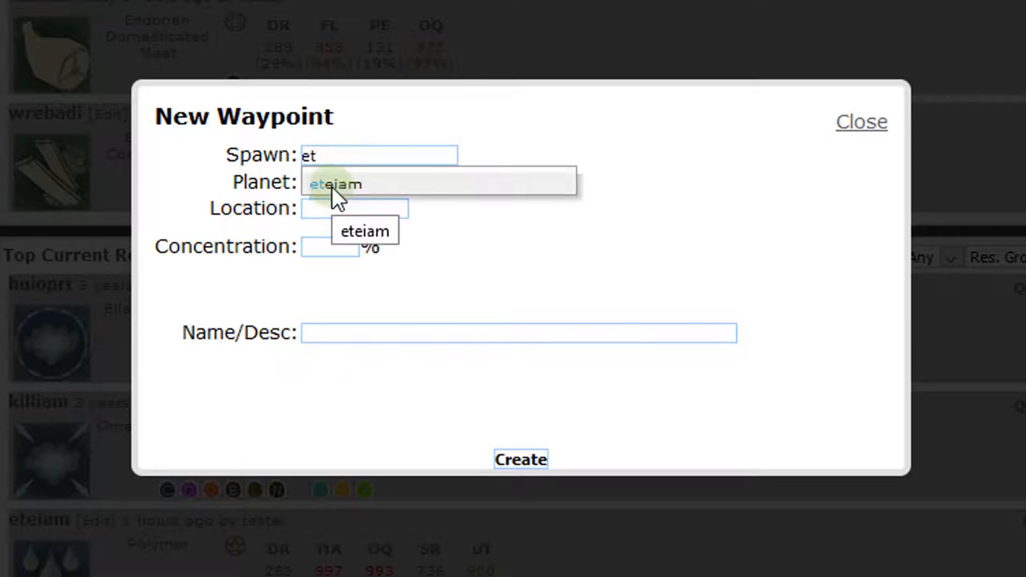
{"action": "left_click", "coordinate": [335, 184]}
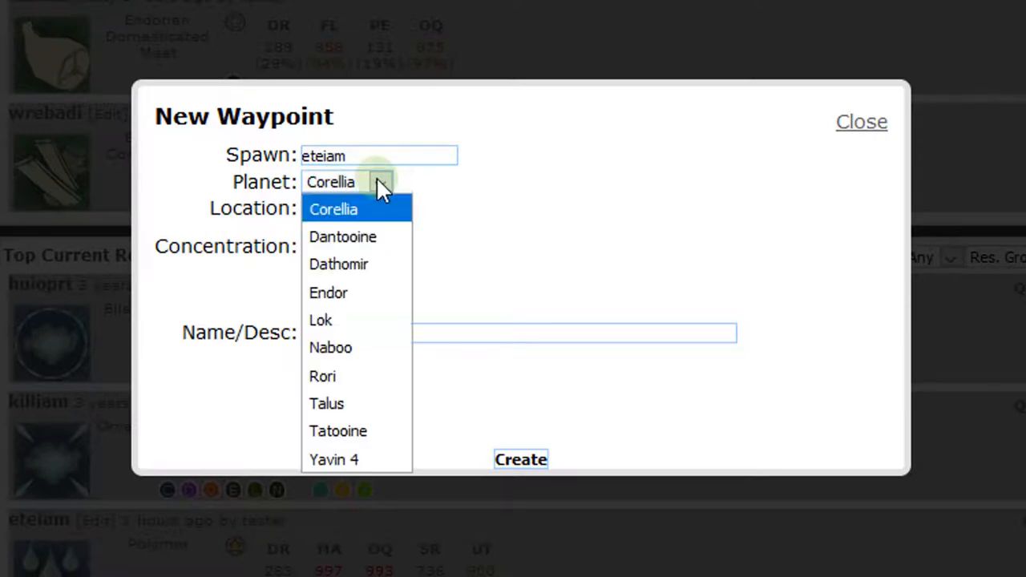
{"action": "left_click", "coordinate": [330, 347]}
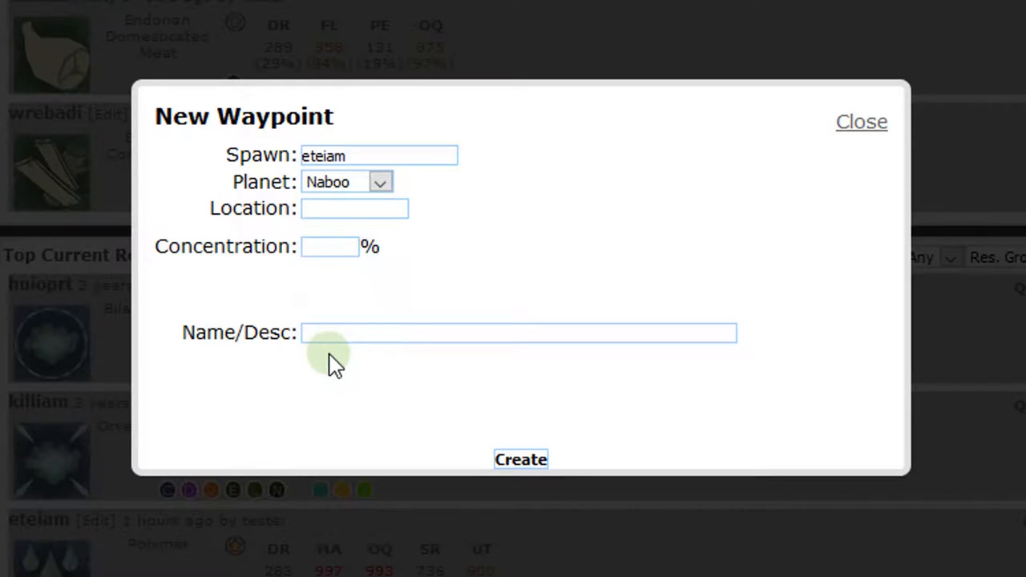
{"action": "mouse_move", "coordinate": [281, 369]}
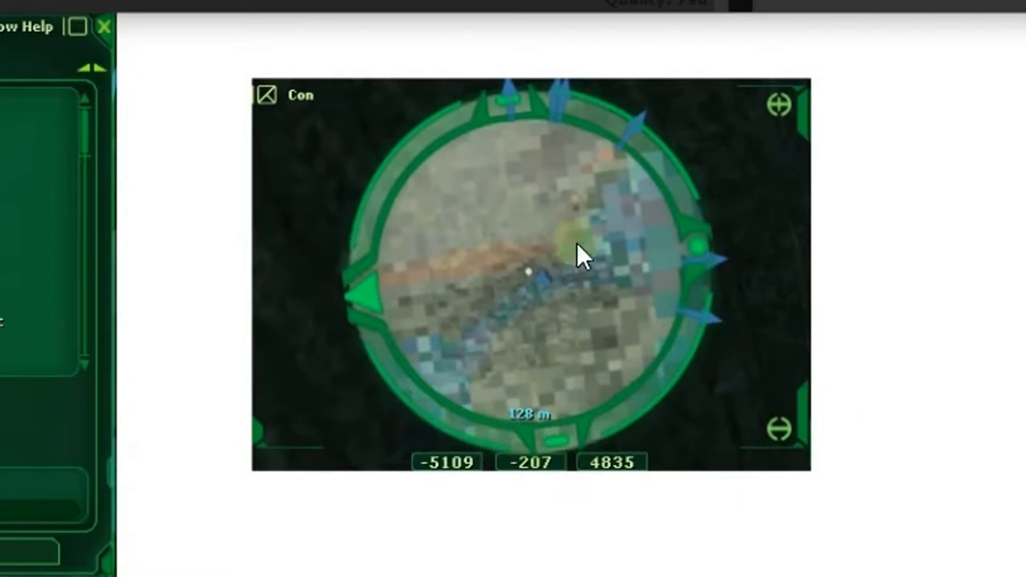
{"action": "mouse_move", "coordinate": [393, 356]}
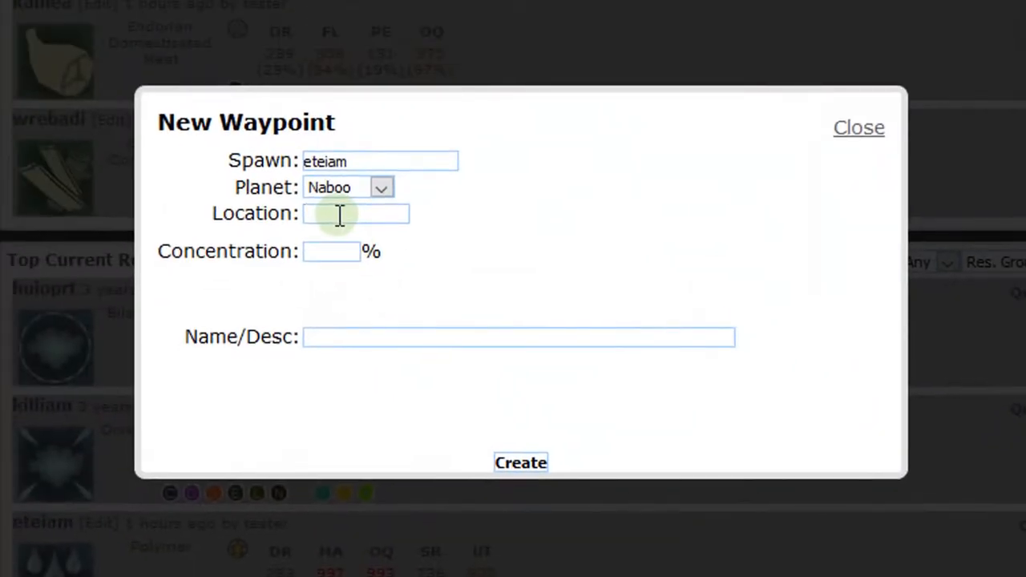
- Fill location -5113, 4826, concentration 82 and 'Plenty of flat area - buildable', then create the waypoint
{"action": "left_click", "coordinate": [356, 213]}
{"action": "type", "text": "-5113, 4826"}
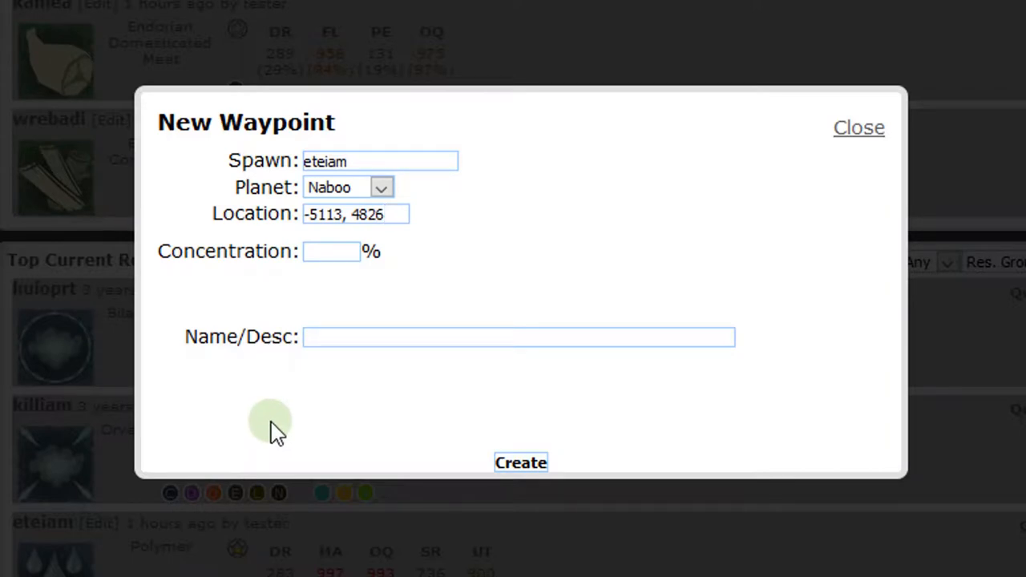
{"action": "mouse_move", "coordinate": [178, 437]}
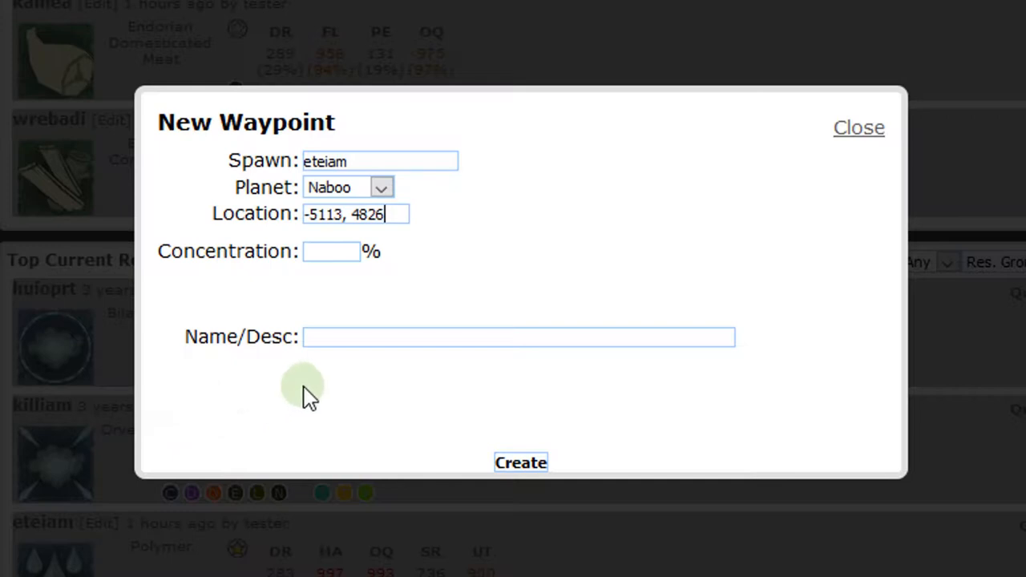
{"action": "mouse_move", "coordinate": [437, 385]}
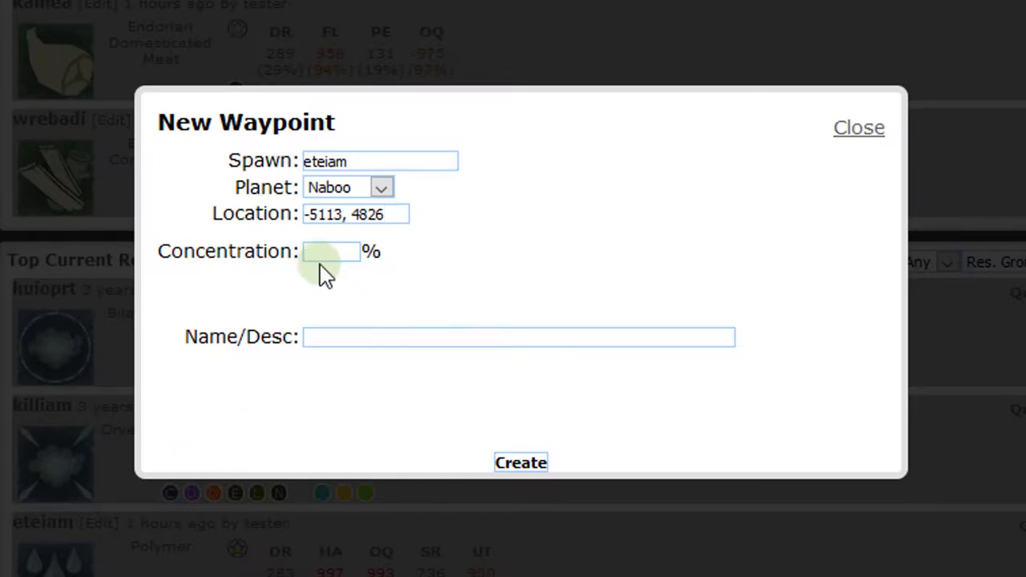
{"action": "type", "text": "82"}
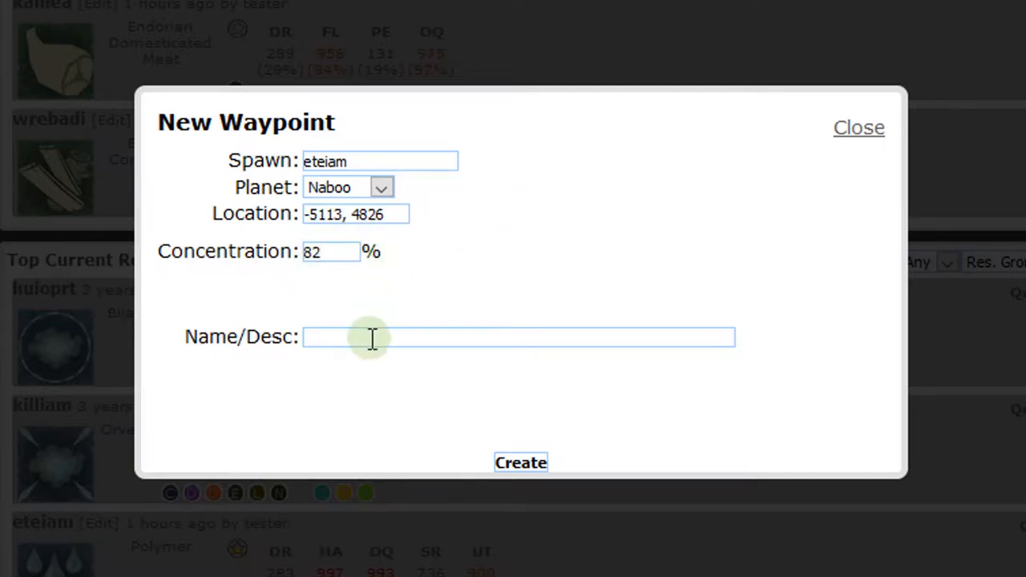
{"action": "mouse_move", "coordinate": [376, 337]}
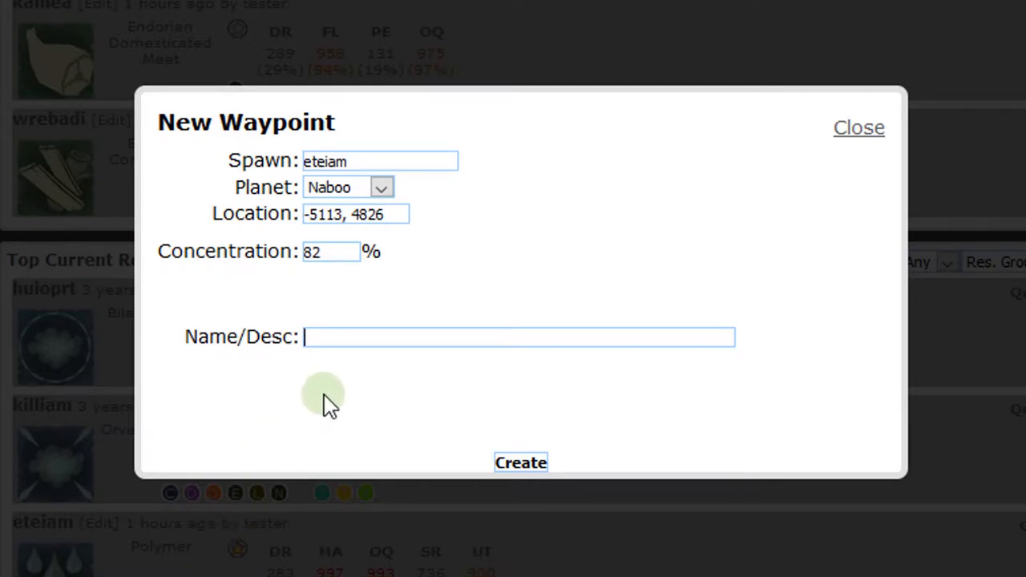
{"action": "mouse_move", "coordinate": [379, 417]}
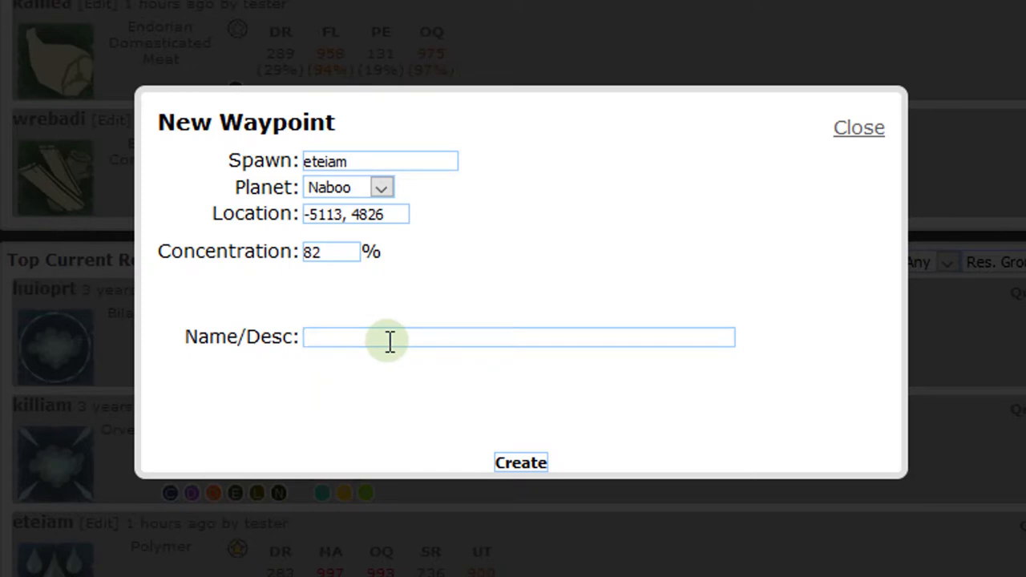
{"action": "type", "text": "Plenty of"}
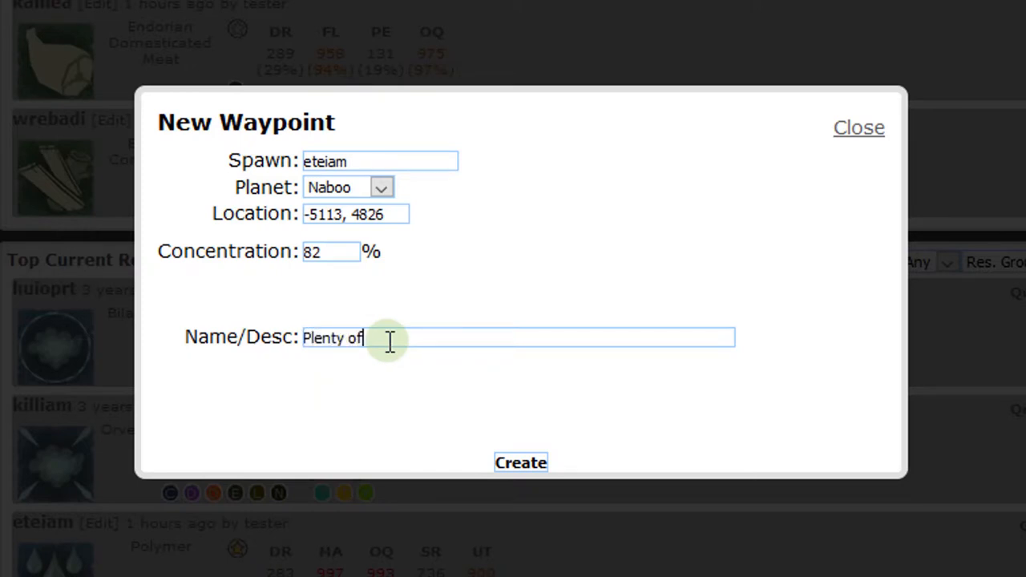
{"action": "type", "text": "flat area"}
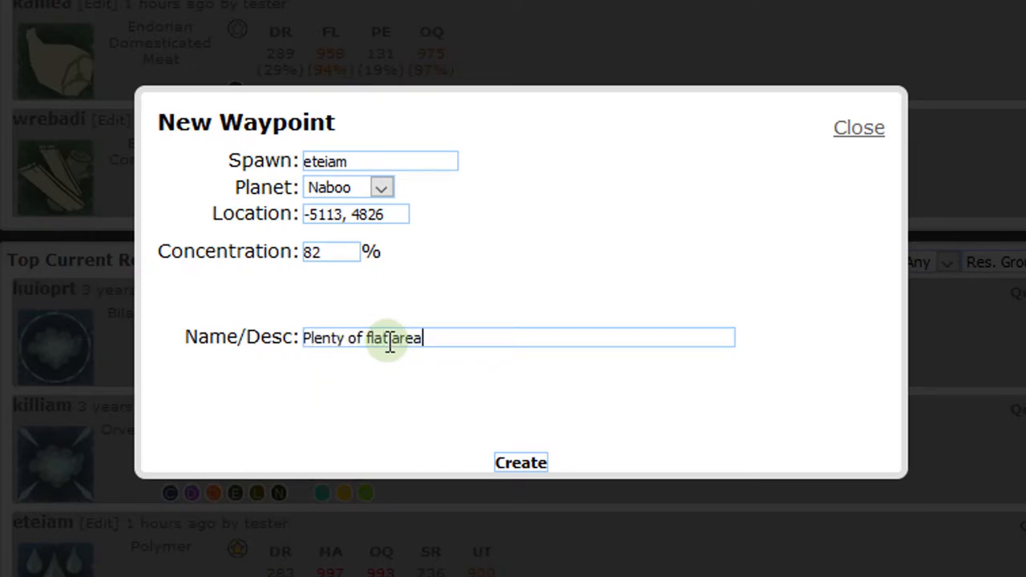
{"action": "type", "text": "- buildable"}
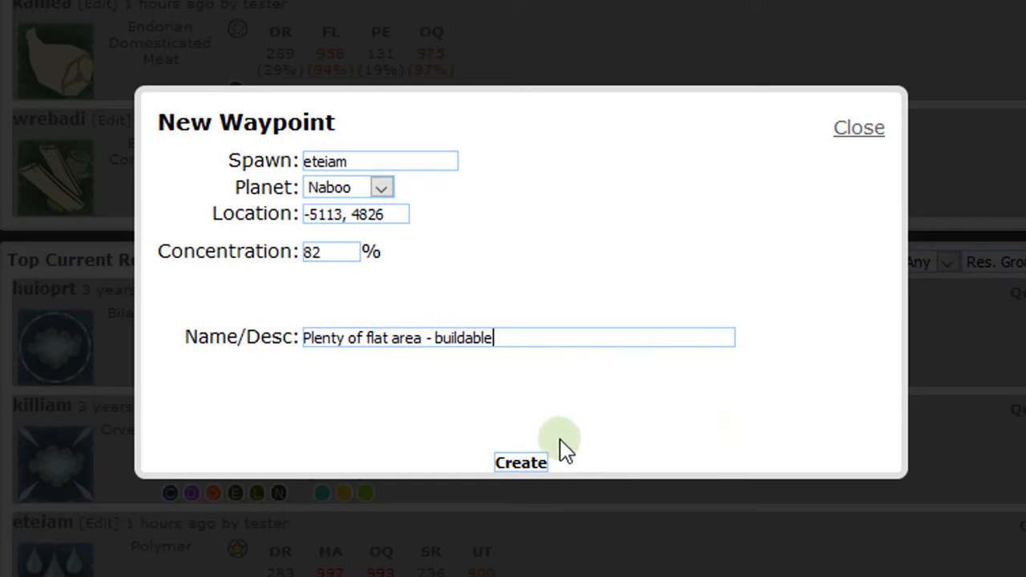
{"action": "left_click", "coordinate": [519, 462]}
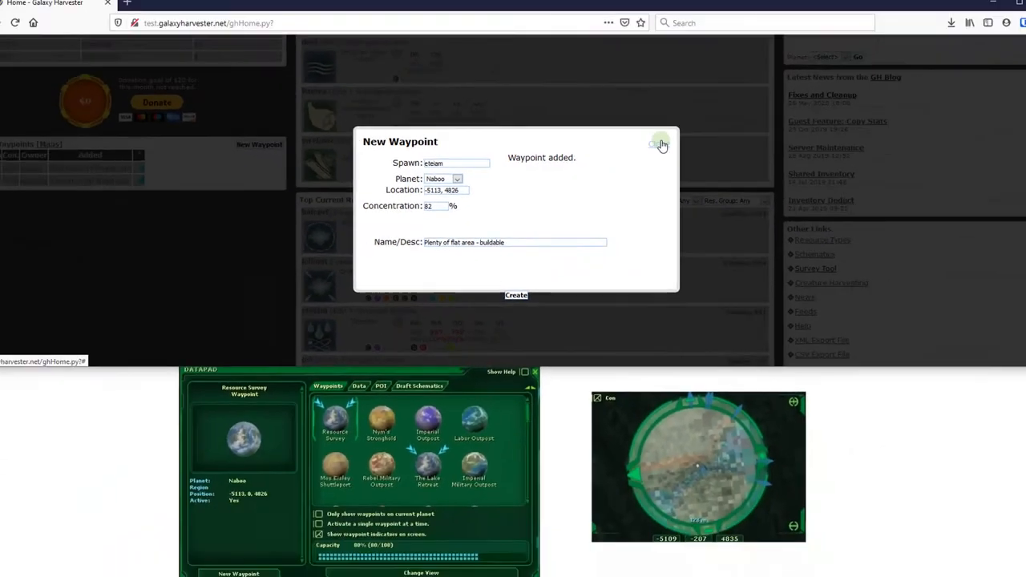
- Dismiss the 'Waypoint added.' confirmation to return to the home page list
{"action": "left_click", "coordinate": [657, 145]}
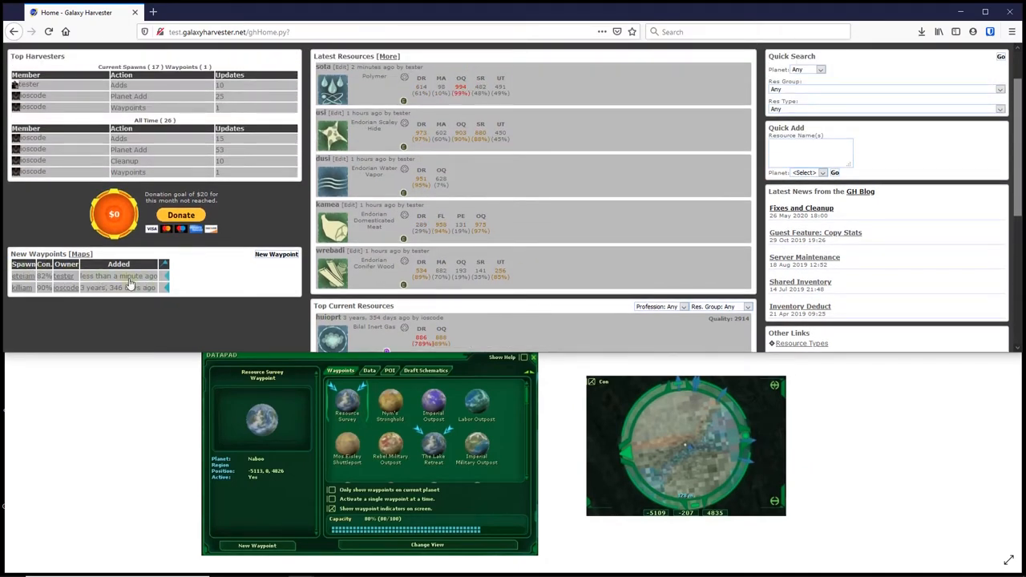
{"action": "mouse_move", "coordinate": [125, 289]}
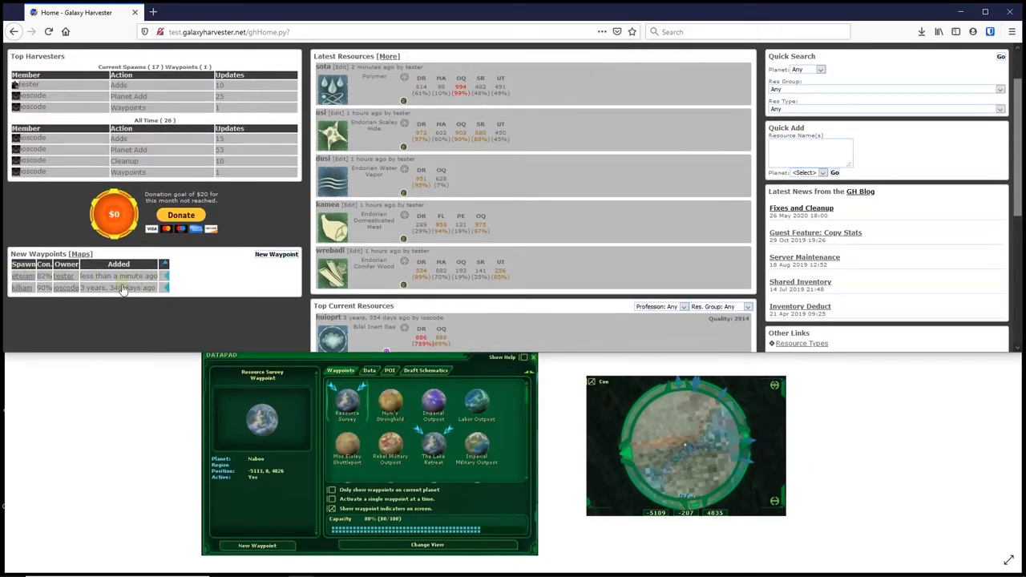
{"action": "mouse_move", "coordinate": [260, 289]}
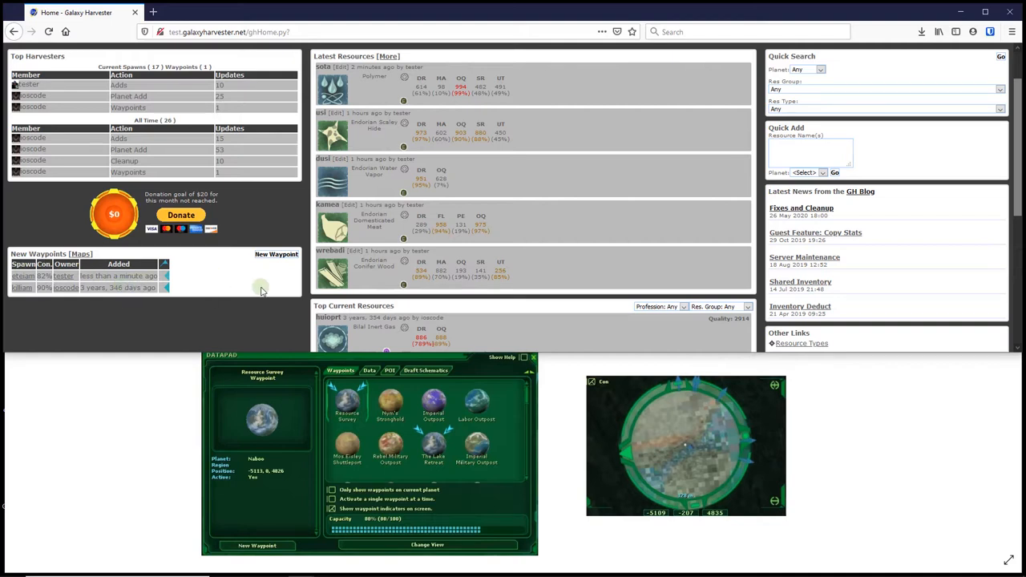